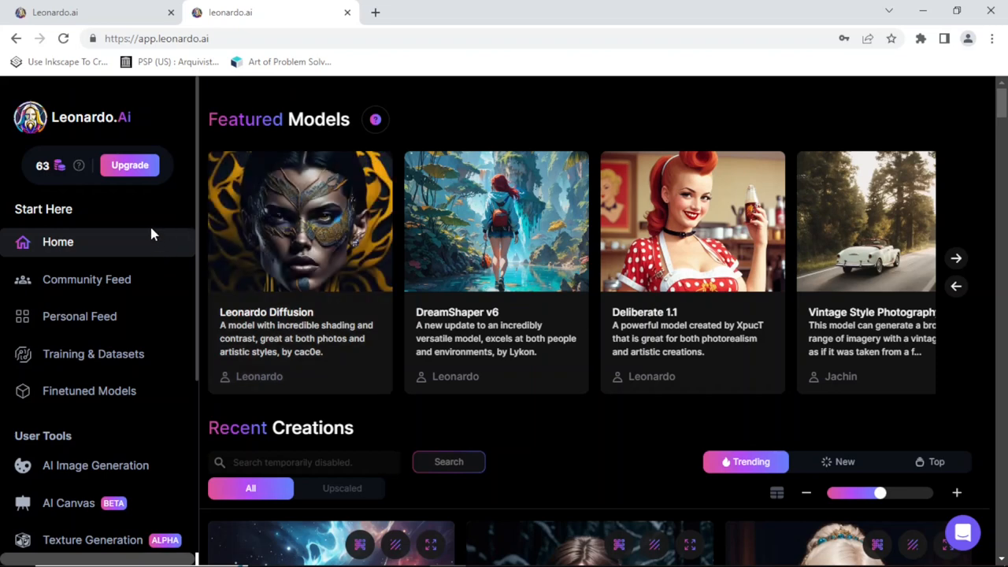
mouse_move(150, 242)
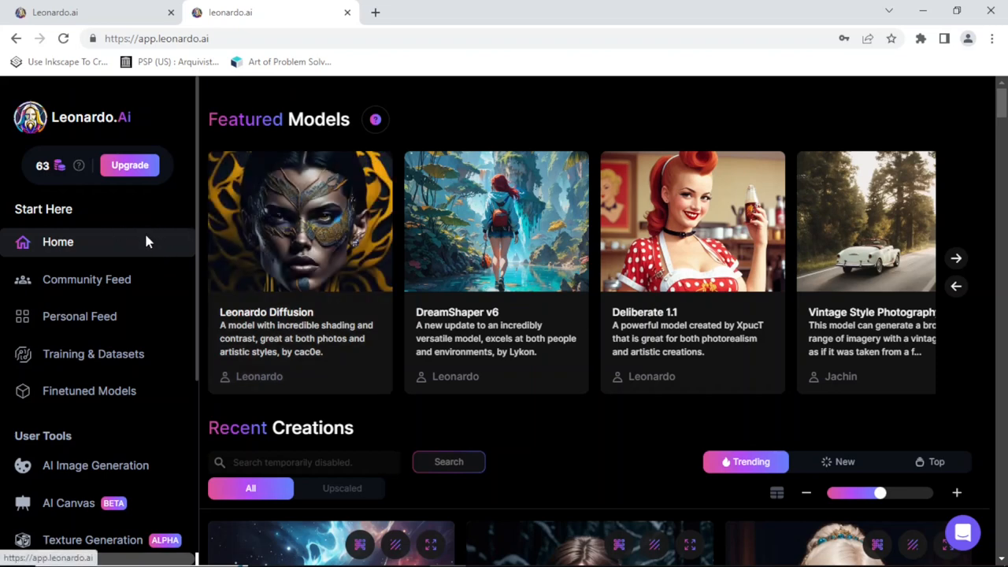
mouse_move(141, 227)
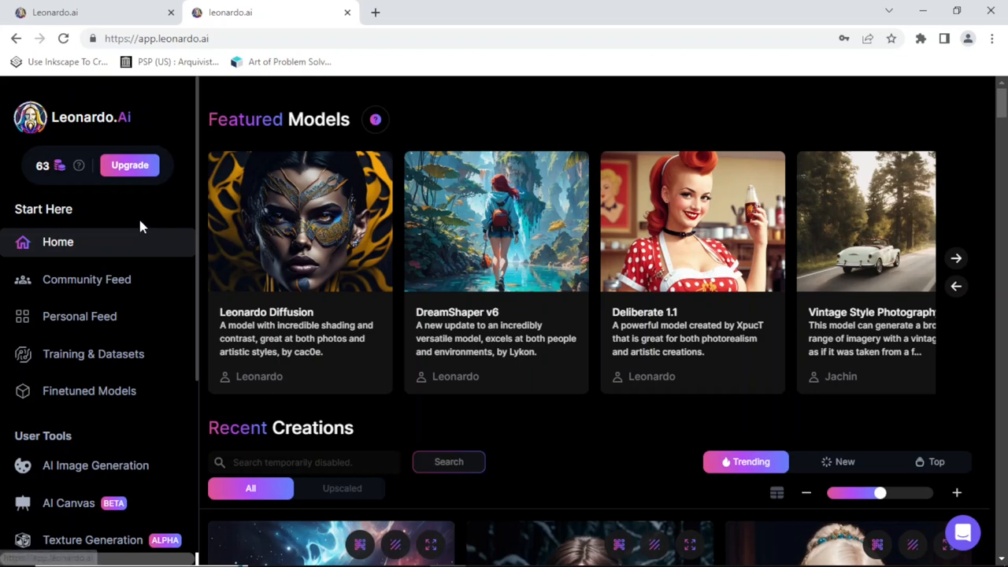
Step: Scroll the home page sidebar down toward AI Image Generation under User Tools
scroll("down", 3)
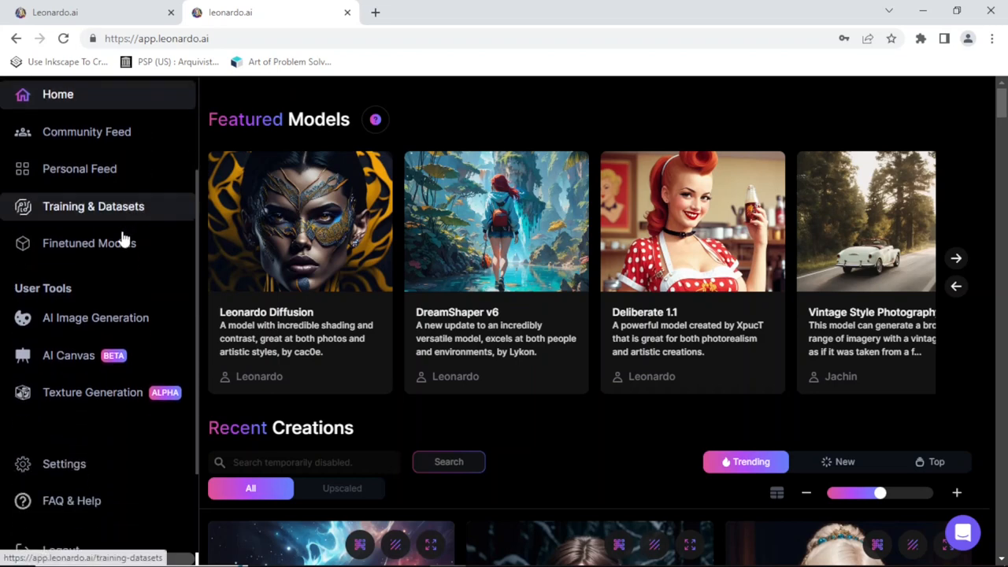
mouse_move(124, 278)
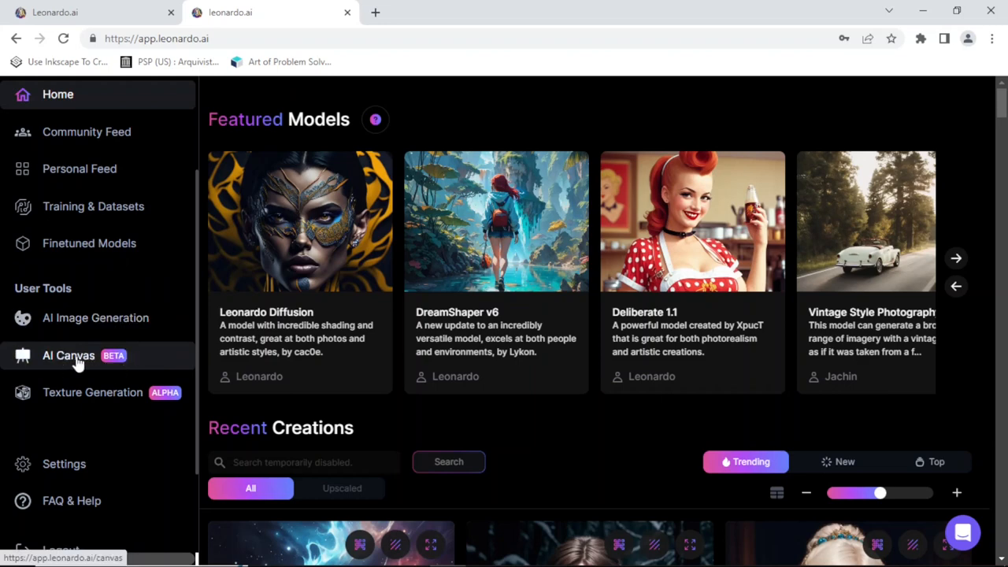
mouse_move(95, 317)
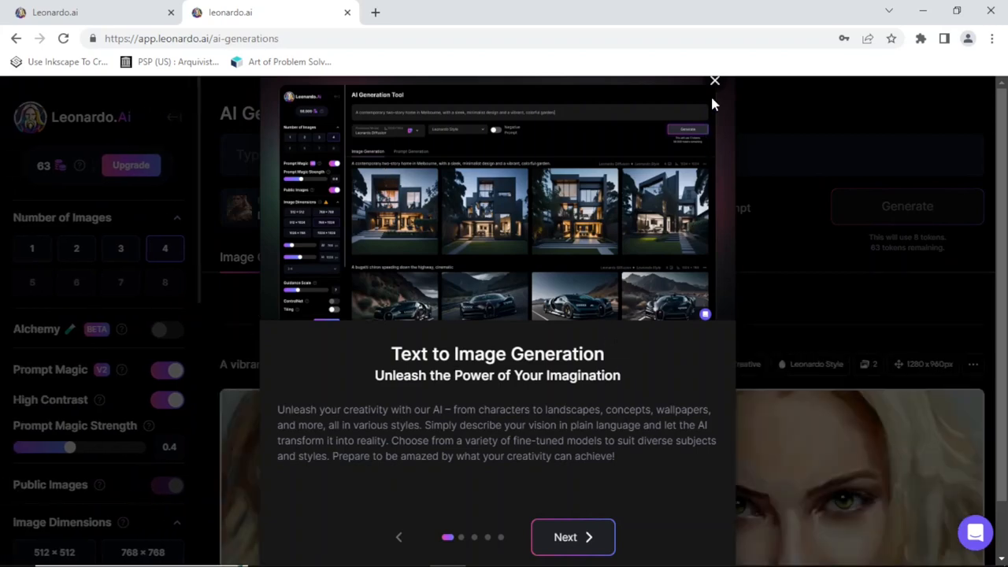
Step: Close the text-to-image intro overlay and scroll down to the Image to Image upload area
left_click(715, 81)
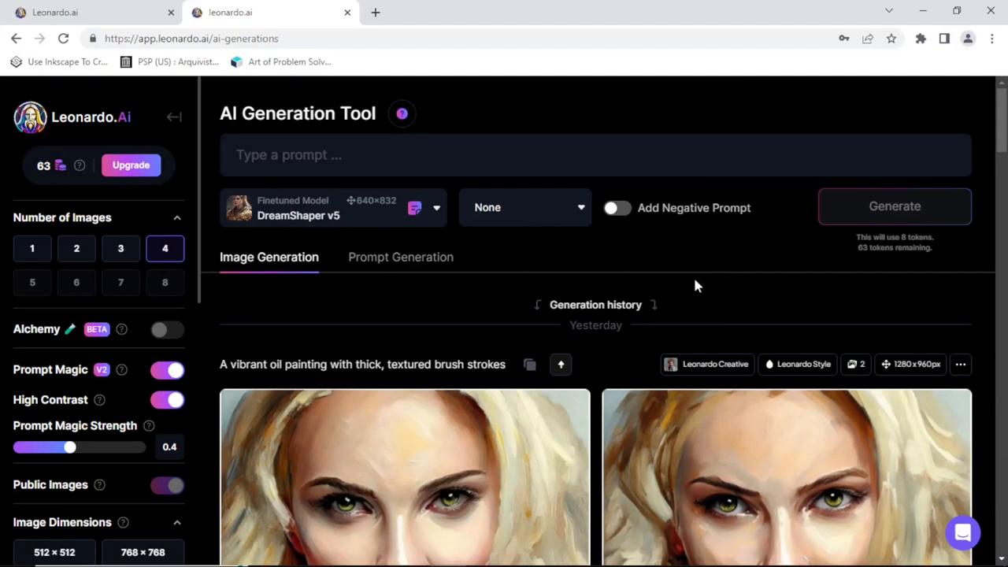
scroll("down", 3)
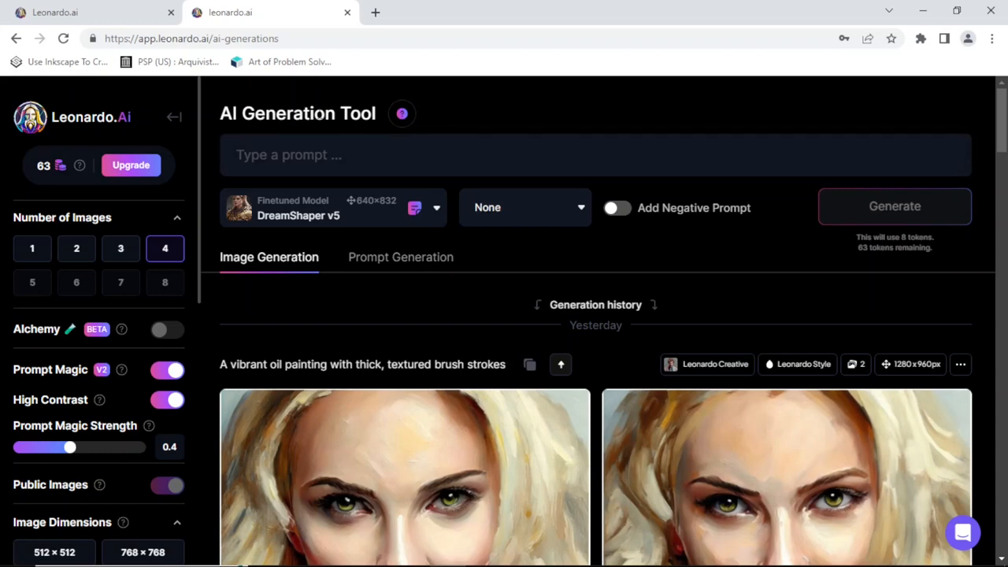
scroll("down", 3)
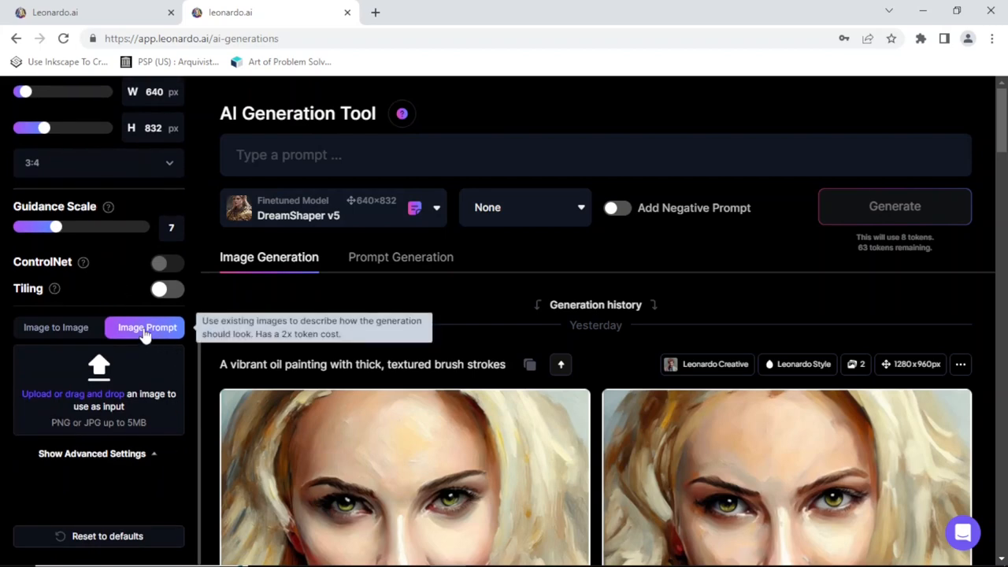
mouse_move(154, 334)
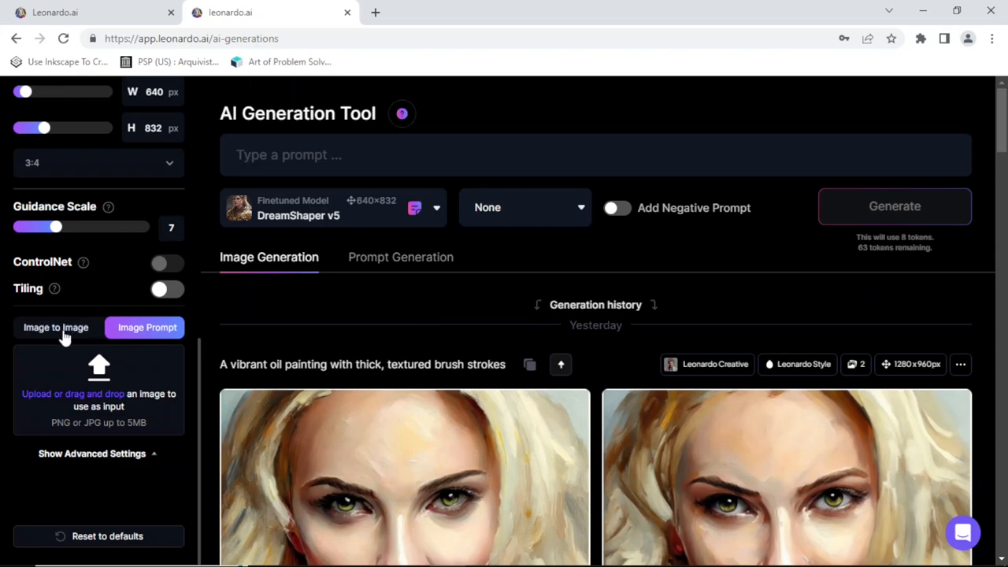
mouse_move(147, 327)
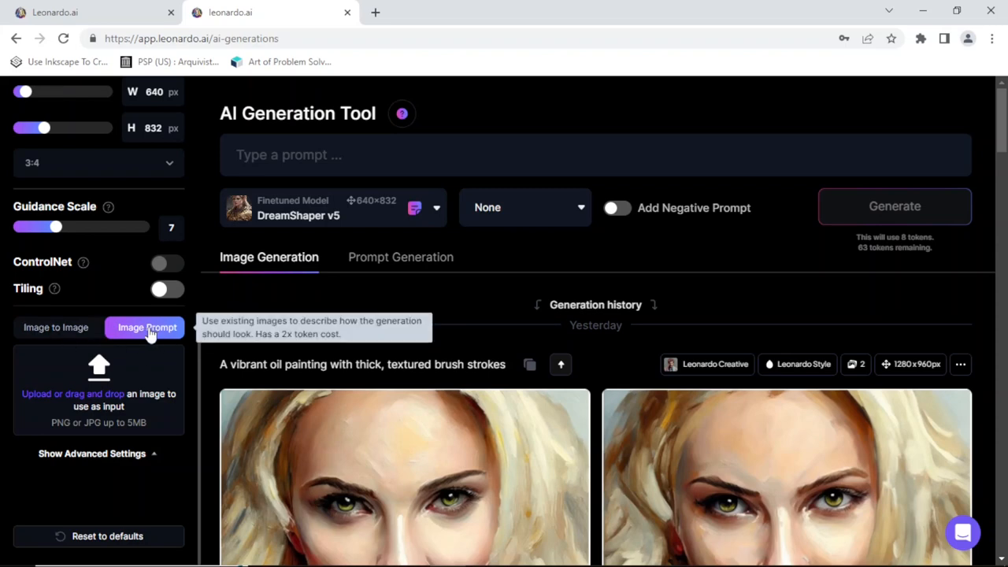
mouse_move(158, 339)
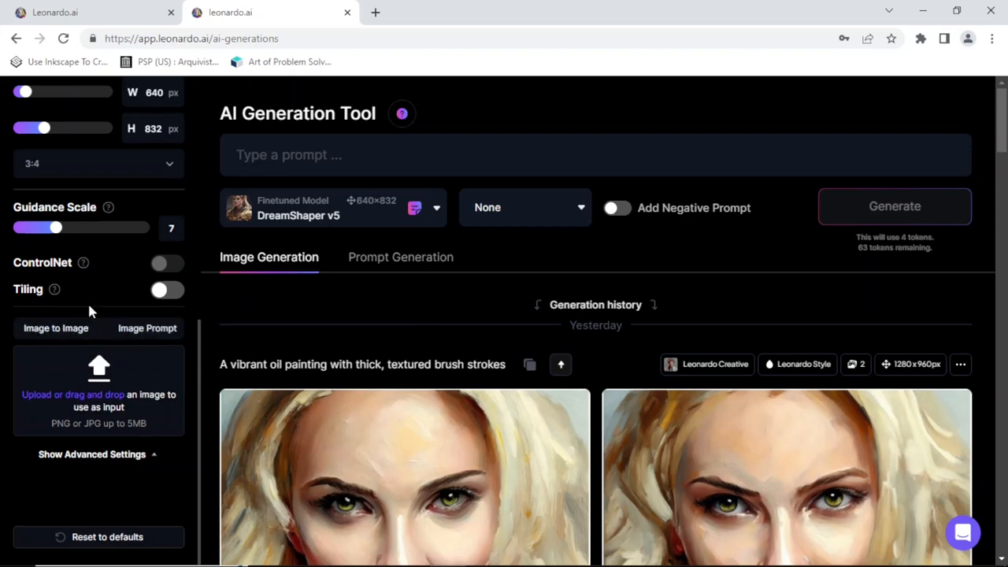
Step: Upload the portrait photo bik421-1.jpg as the image-to-image source
left_click(56, 328)
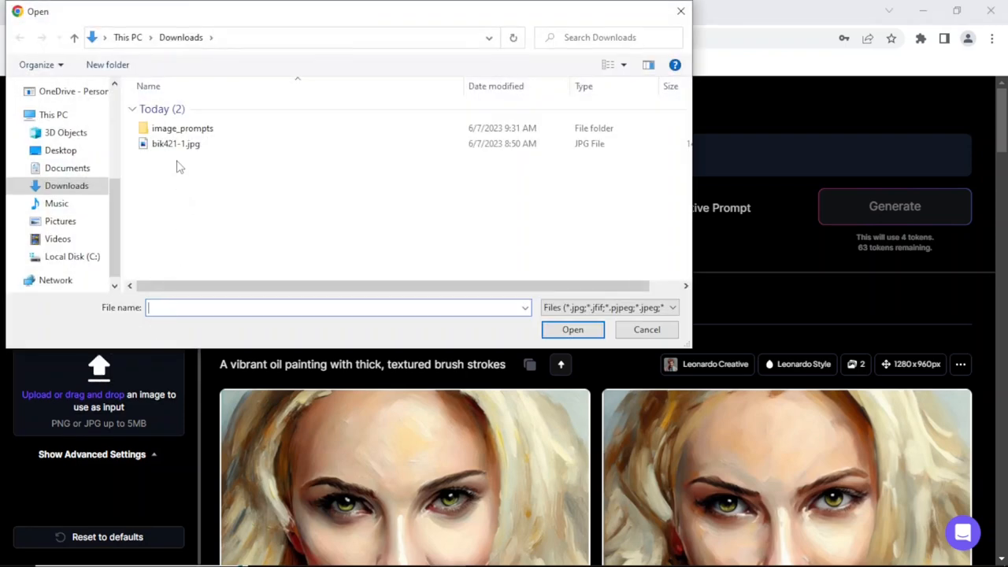
left_click(176, 144)
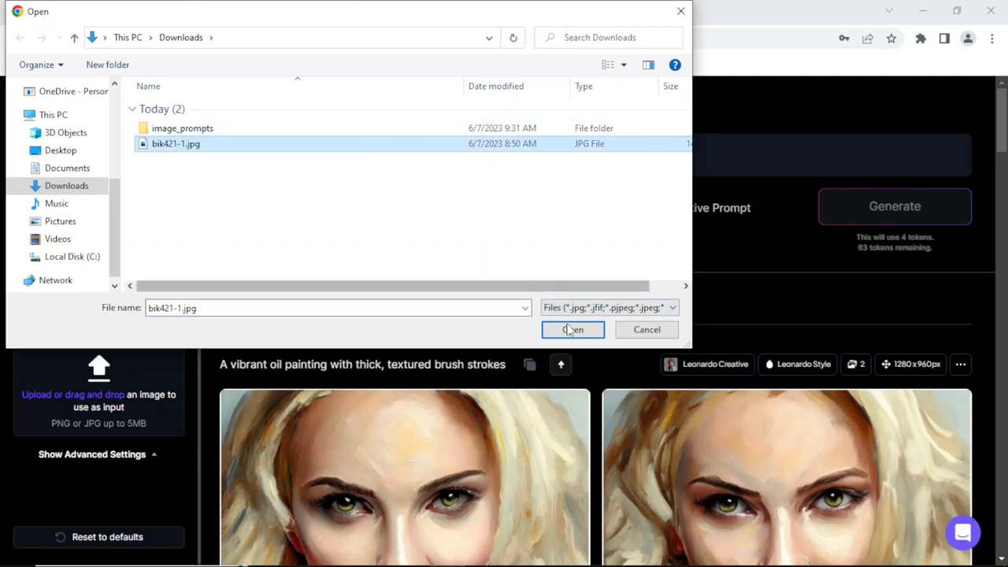
left_click(573, 330)
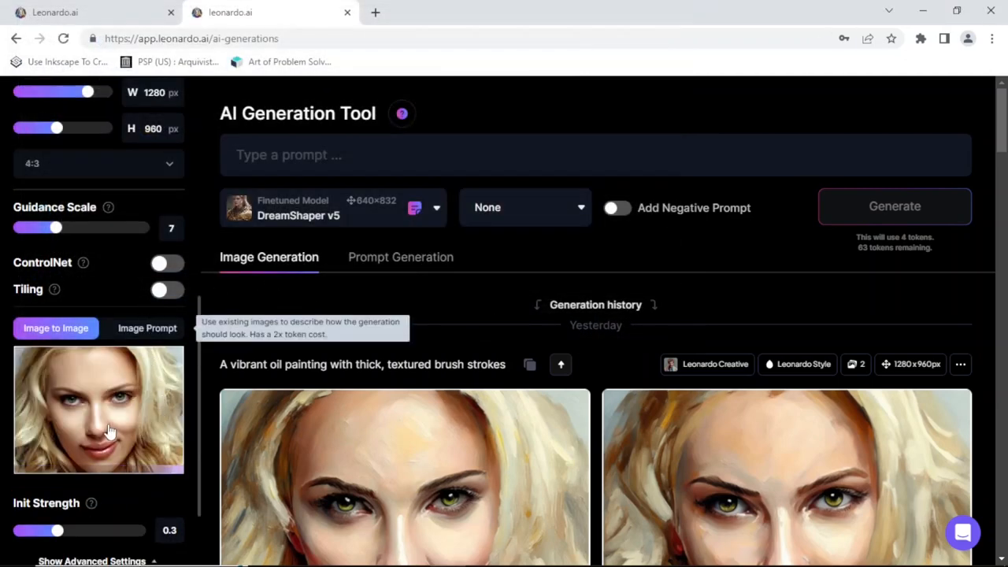
mouse_move(142, 394)
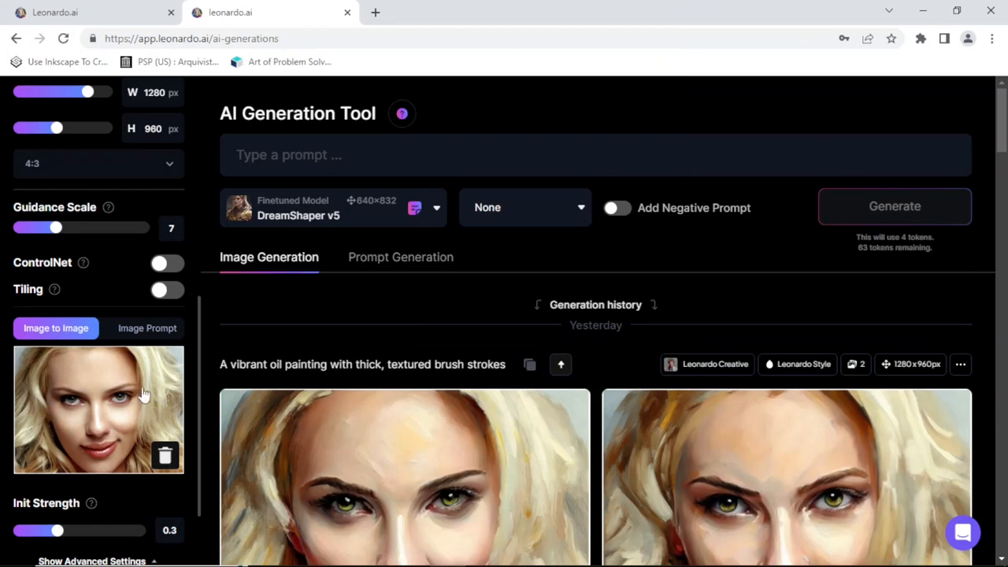
mouse_move(97, 372)
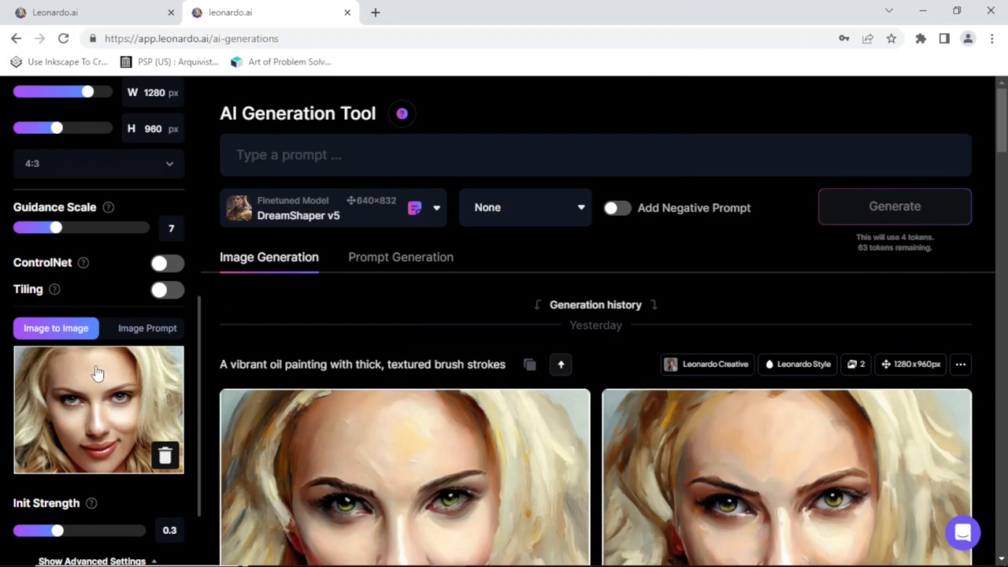
mouse_move(116, 373)
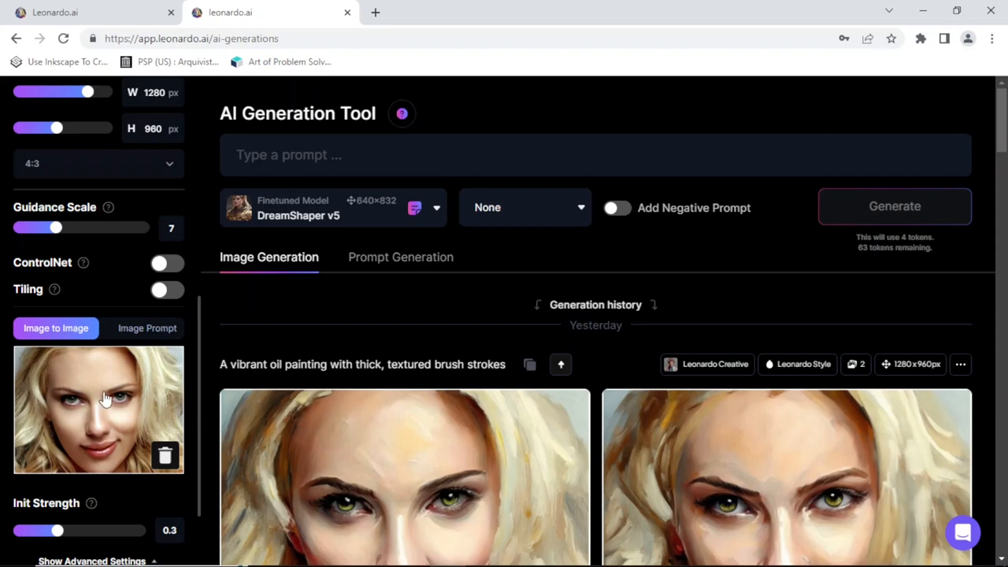
mouse_move(120, 386)
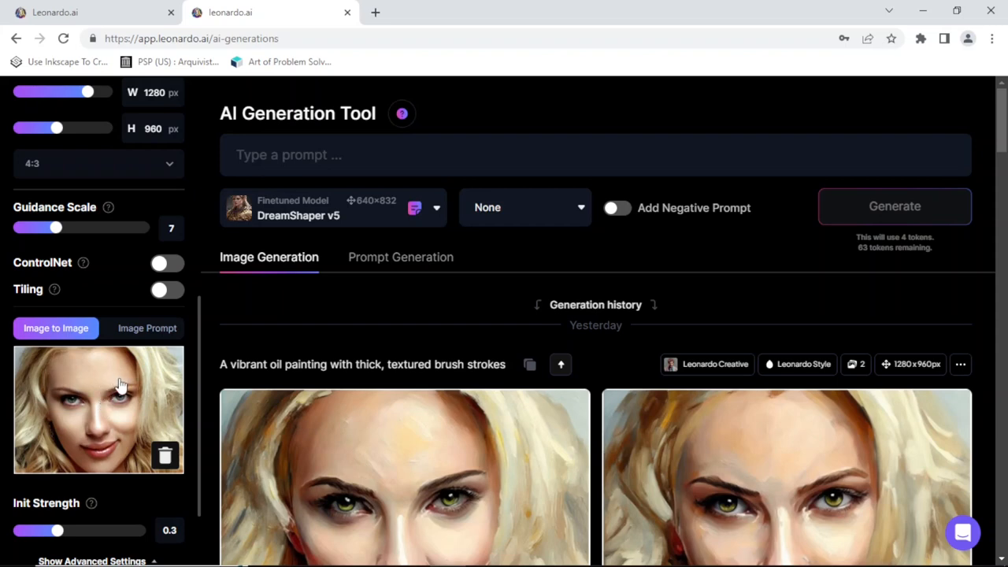
mouse_move(118, 386)
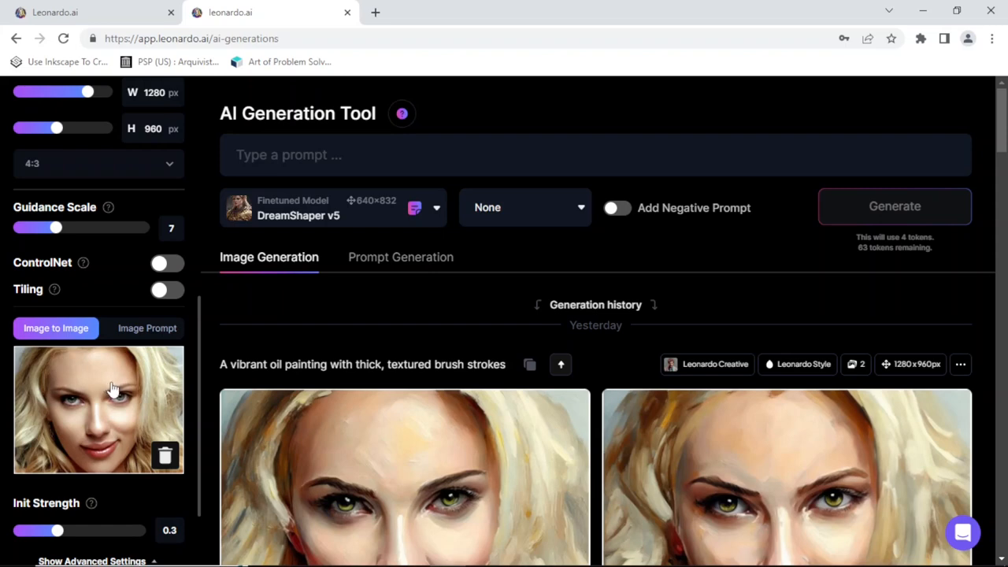
mouse_move(128, 393)
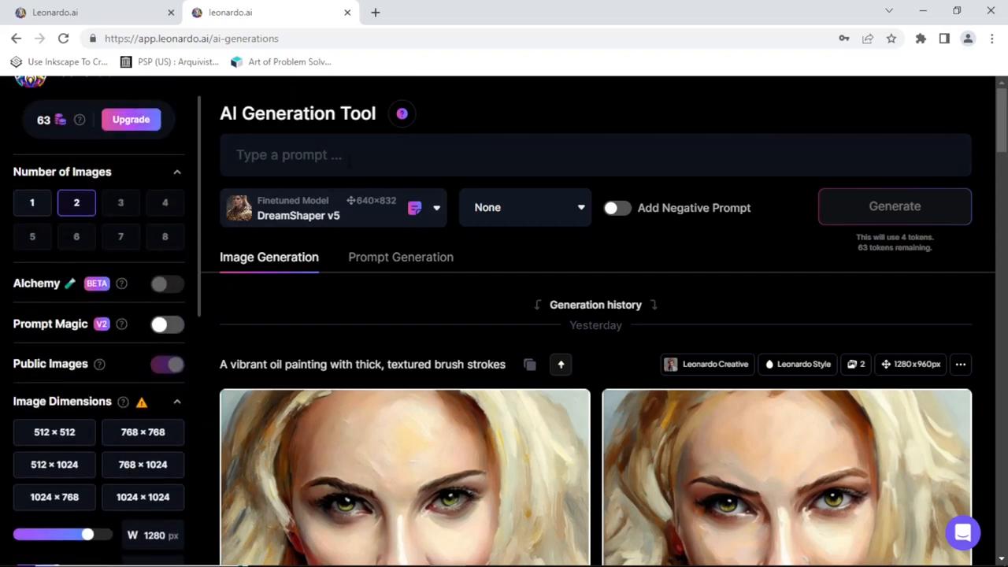
mouse_move(282, 256)
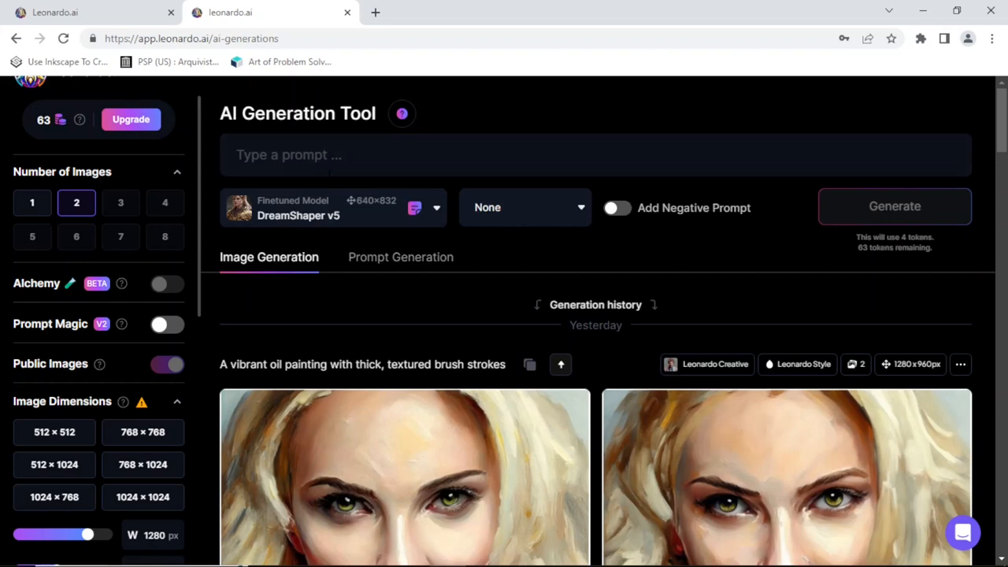
Step: Write 'vibrant oil painting with thick, visible brush strokes' in the prompt box
left_click(595, 155)
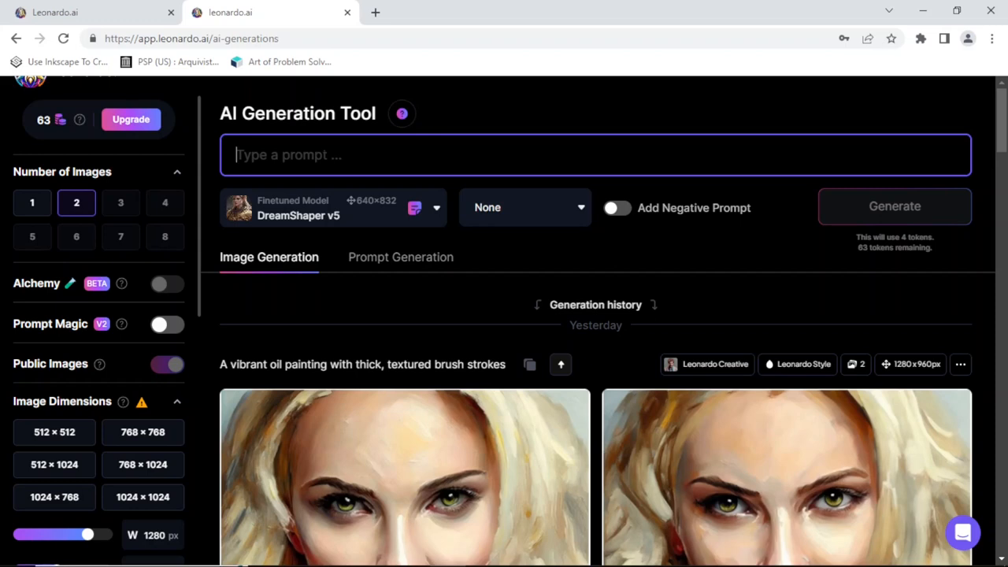
type("vibra")
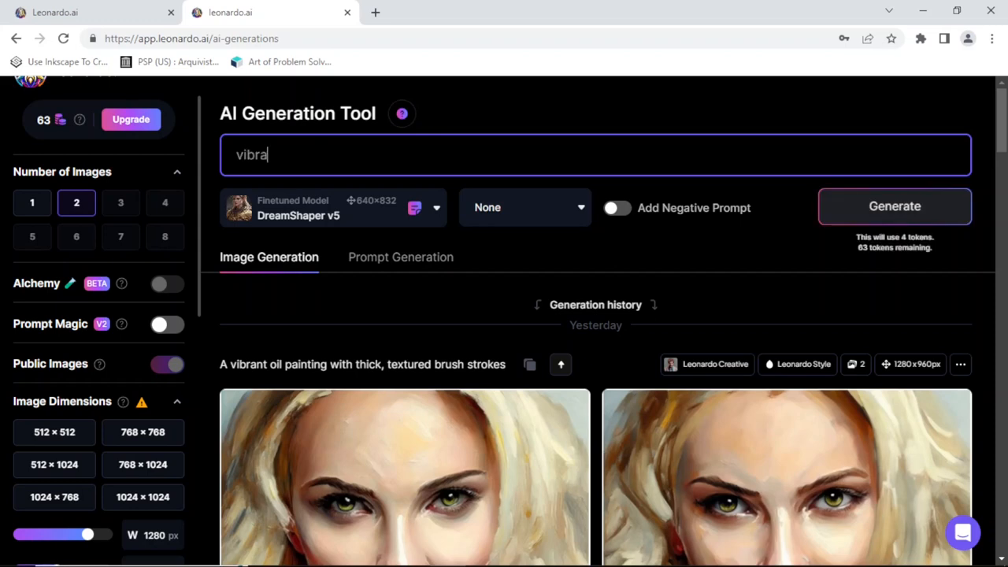
type("nt oil")
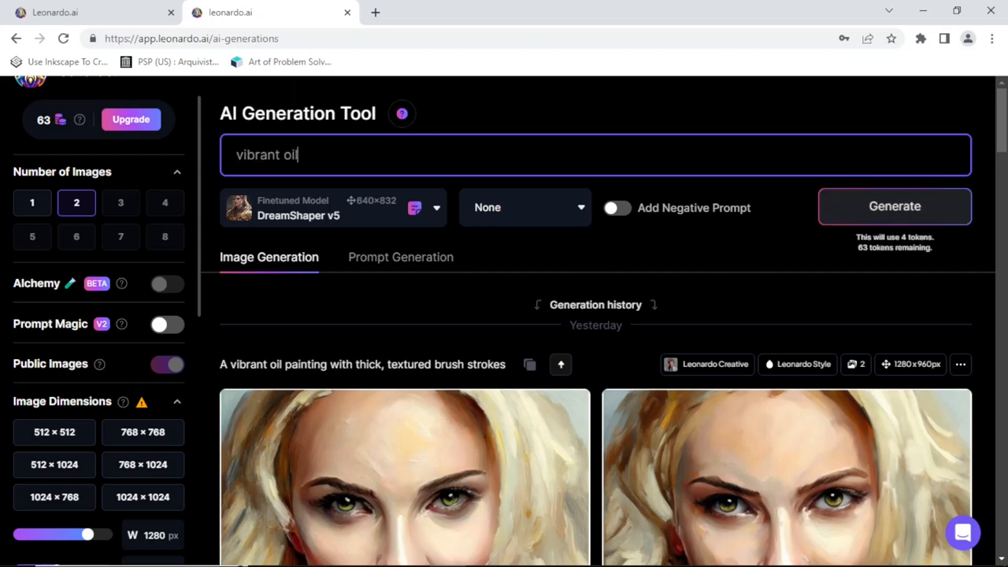
type("painting")
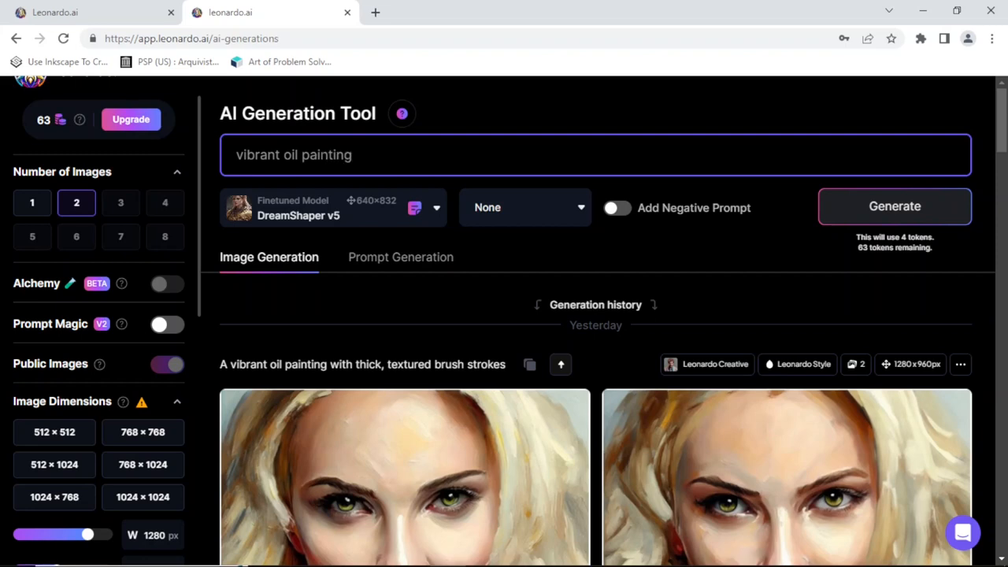
type("with")
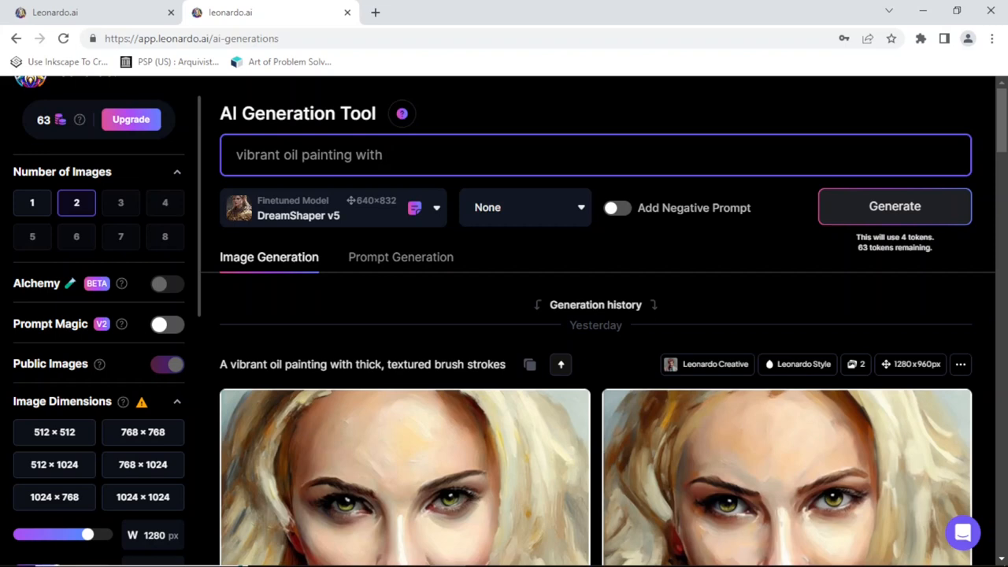
type("thick, visible bru")
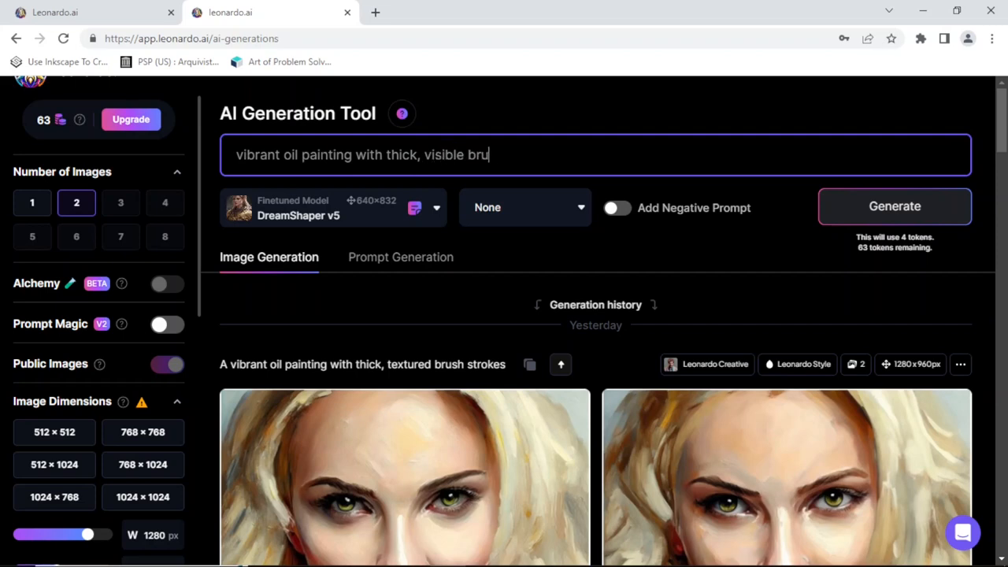
type("sh strokes")
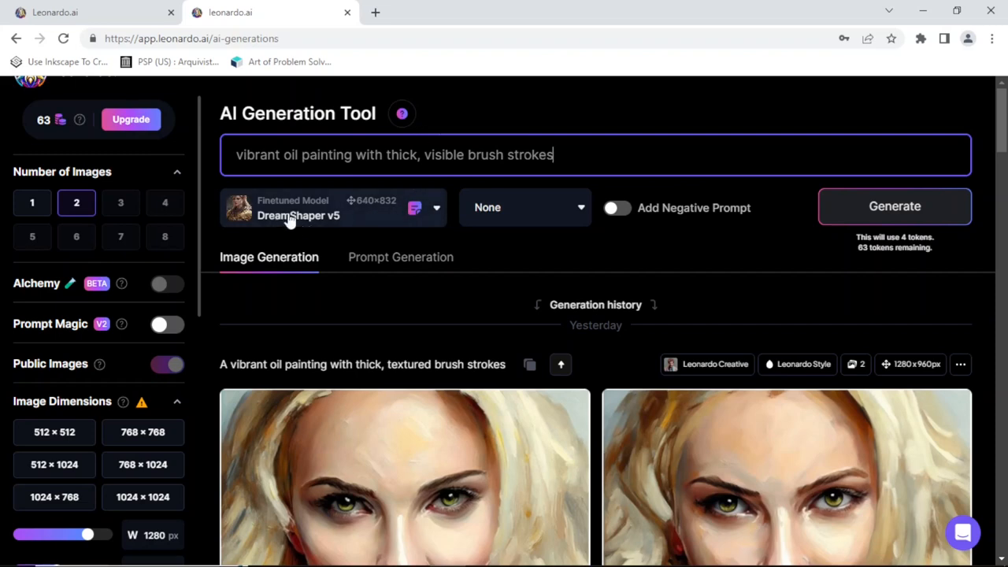
mouse_move(331, 217)
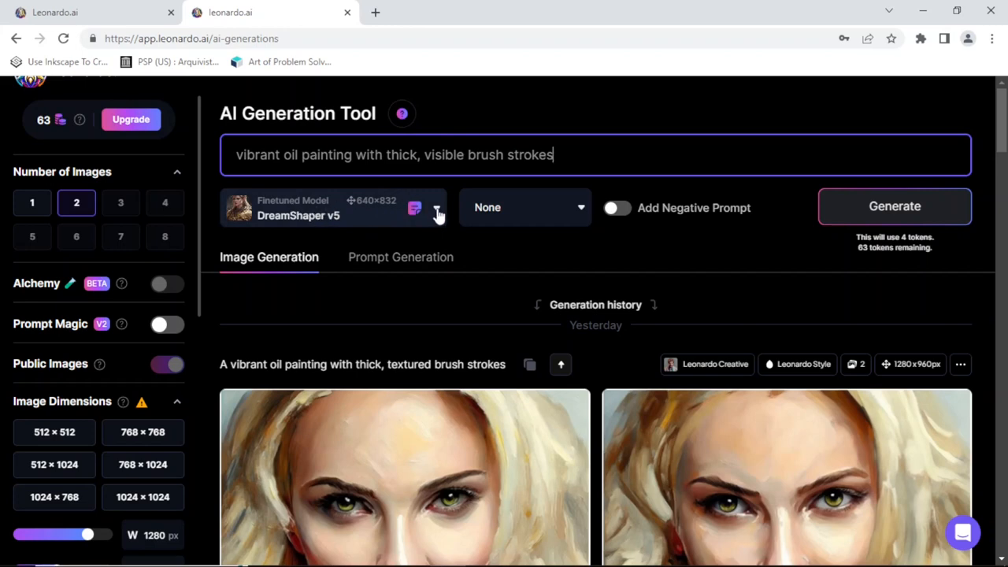
Step: Switch the model to Leonardo Creative and review Image to Image init strength 0.3
left_click(437, 207)
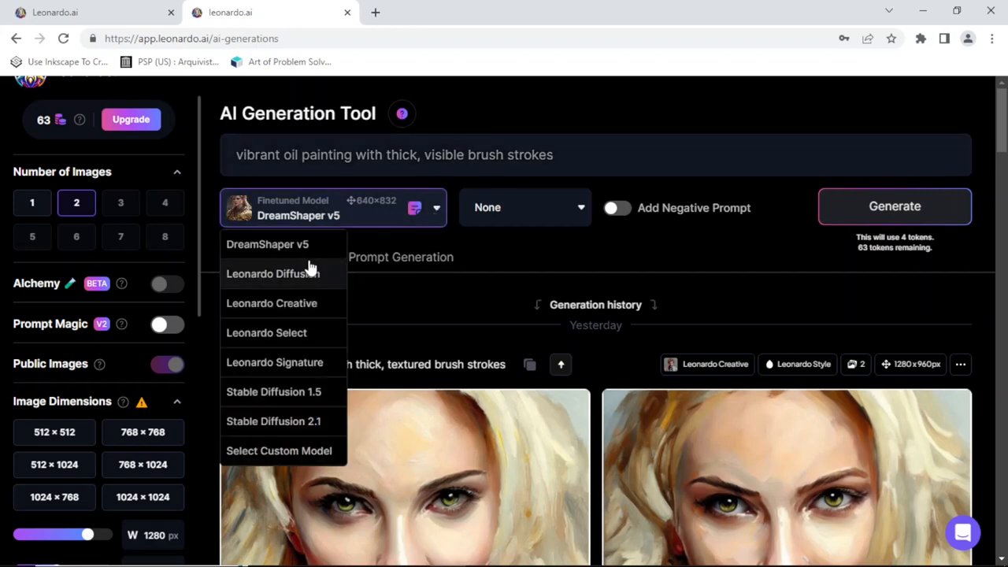
mouse_move(267, 244)
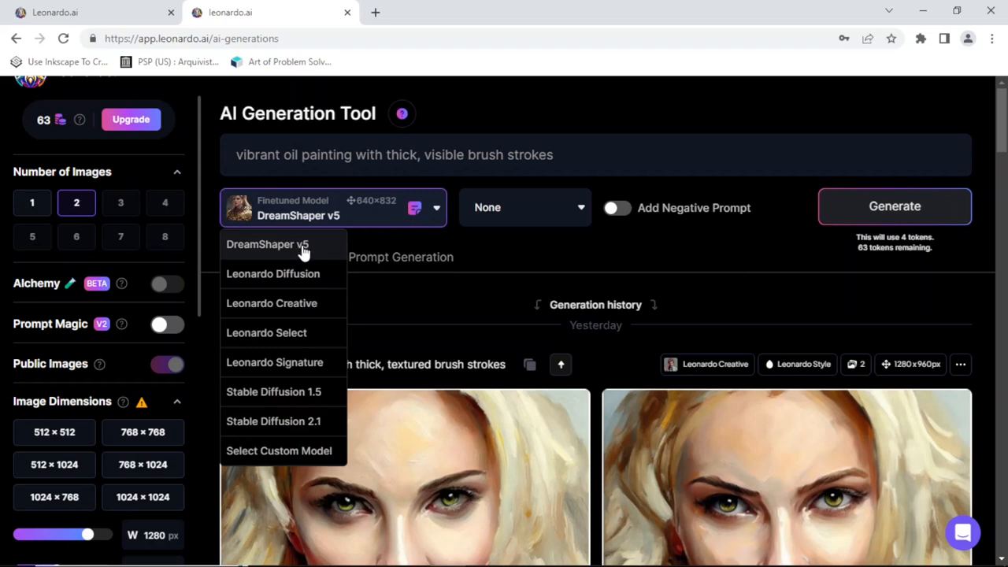
mouse_move(292, 273)
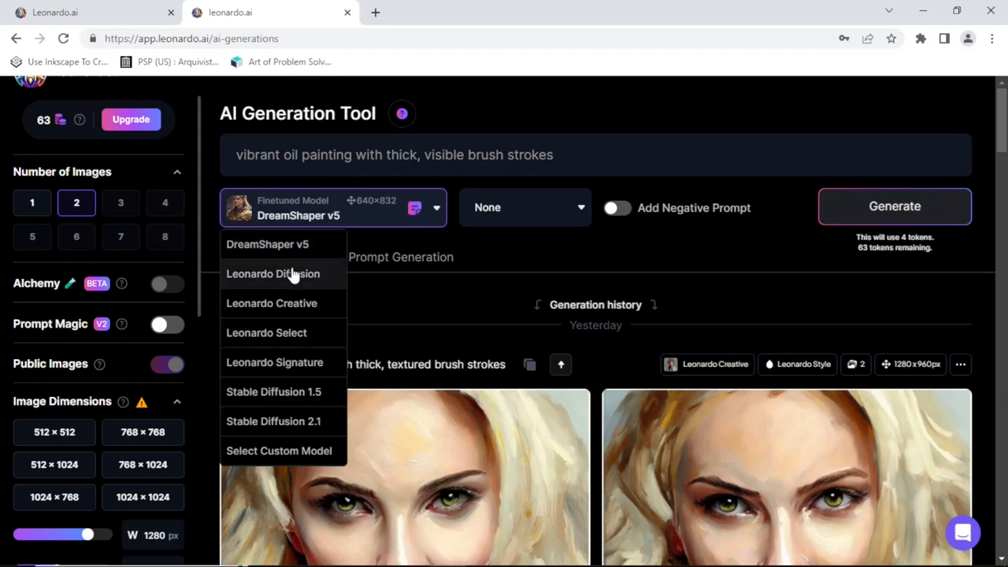
mouse_move(272, 304)
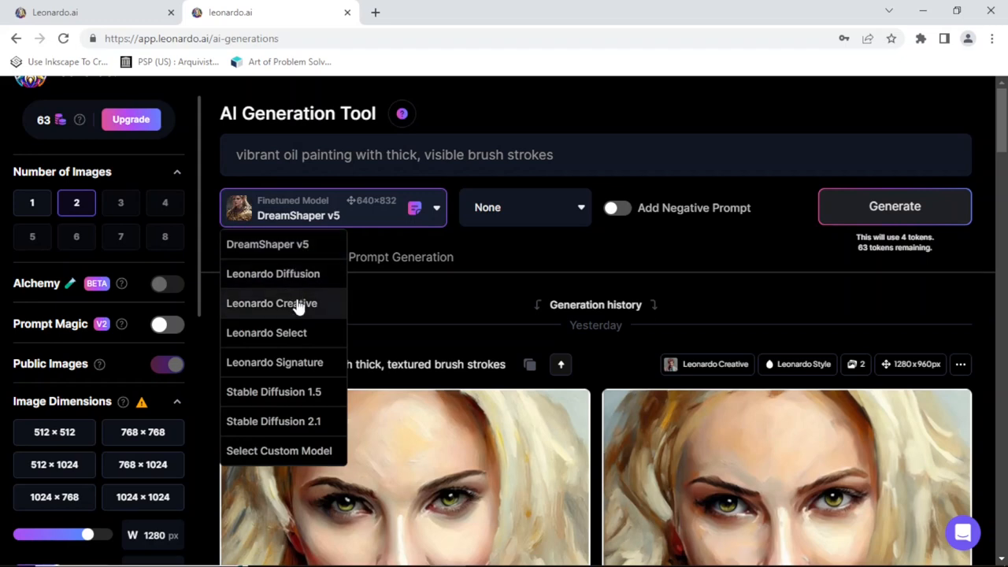
left_click(271, 304)
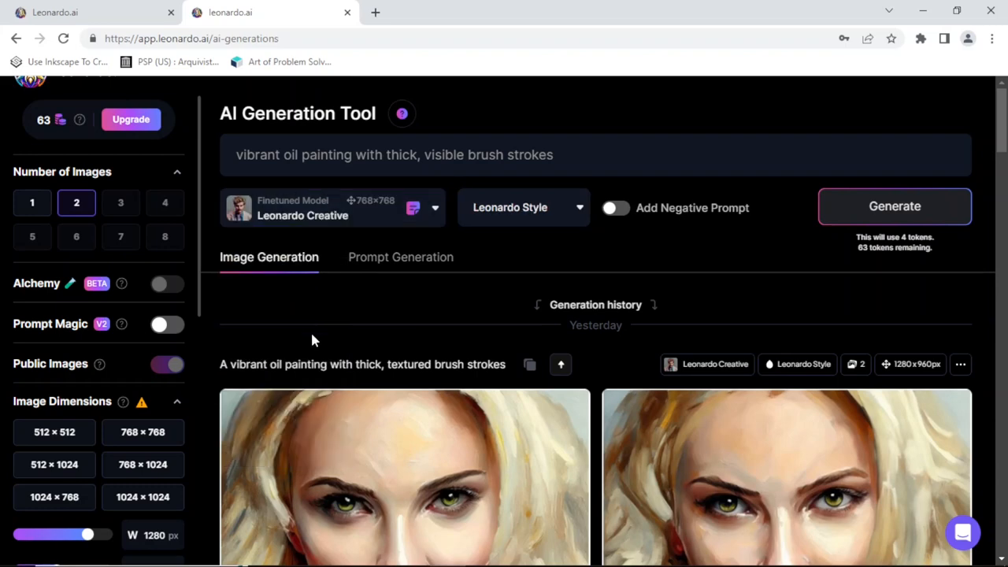
mouse_move(408, 289)
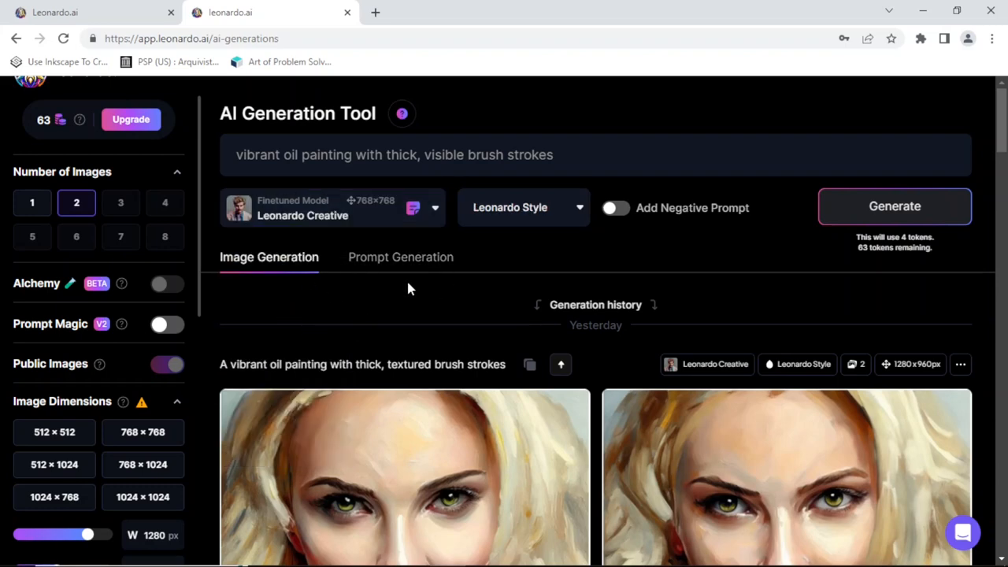
mouse_move(575, 228)
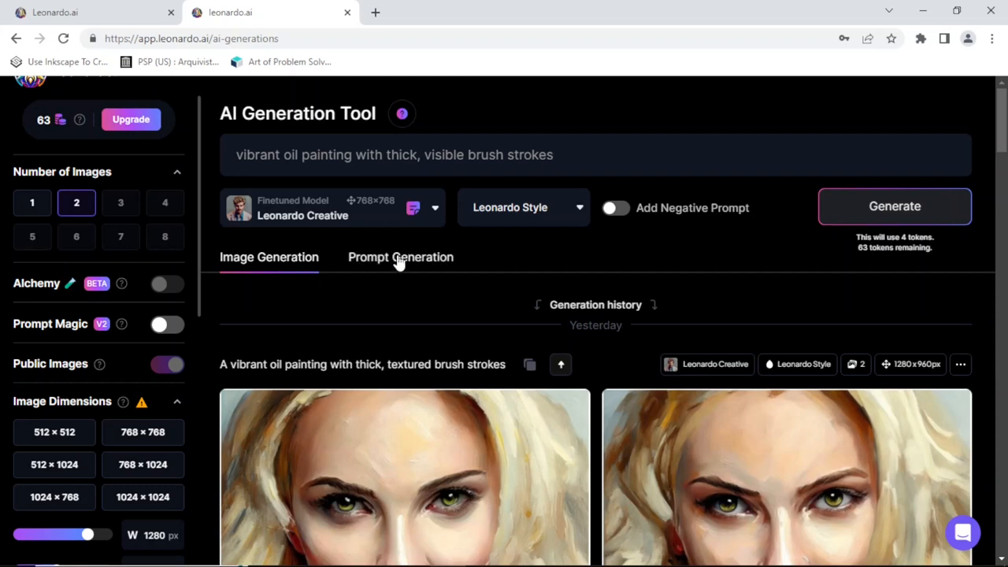
mouse_move(400, 257)
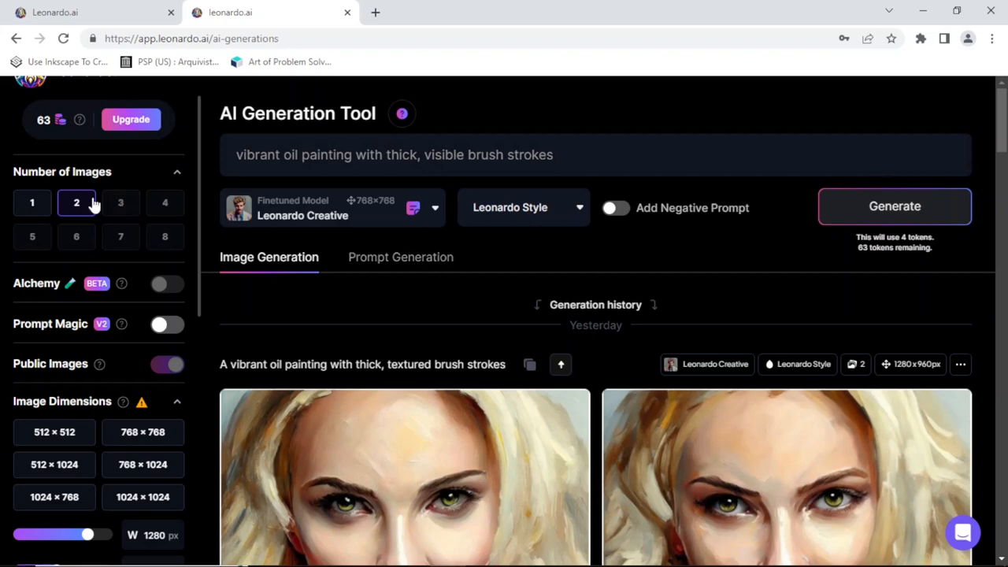
mouse_move(85, 202)
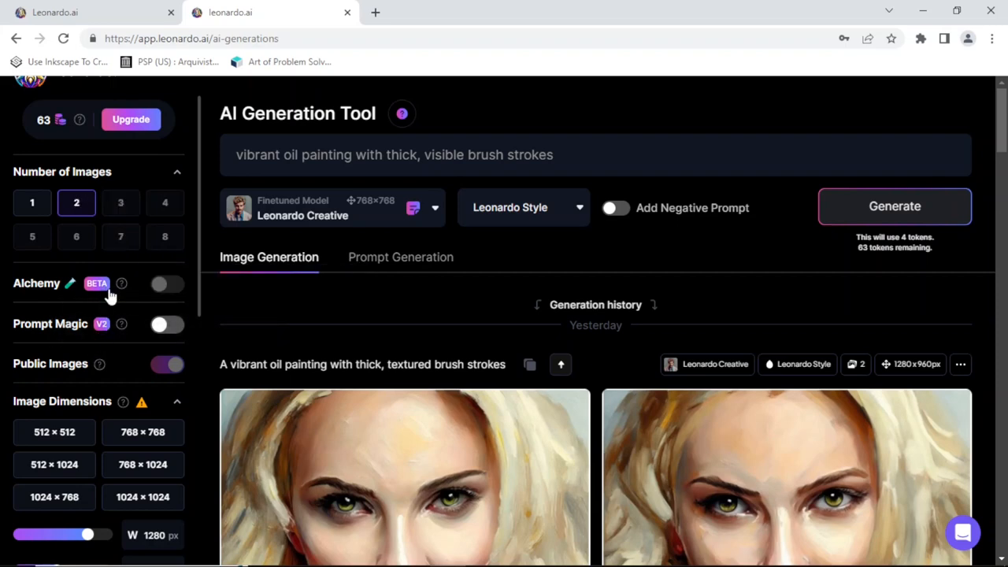
scroll("down", 3)
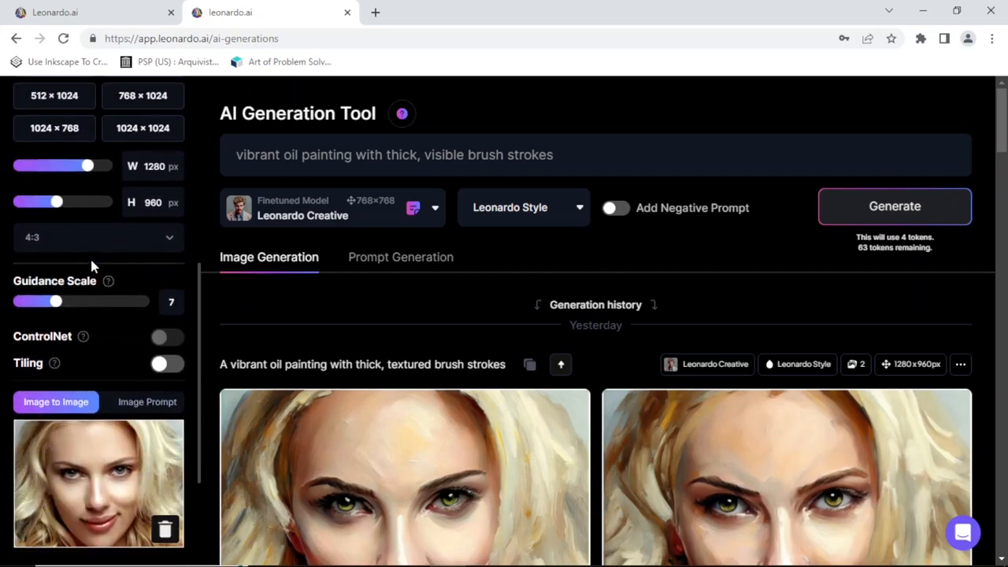
mouse_move(108, 281)
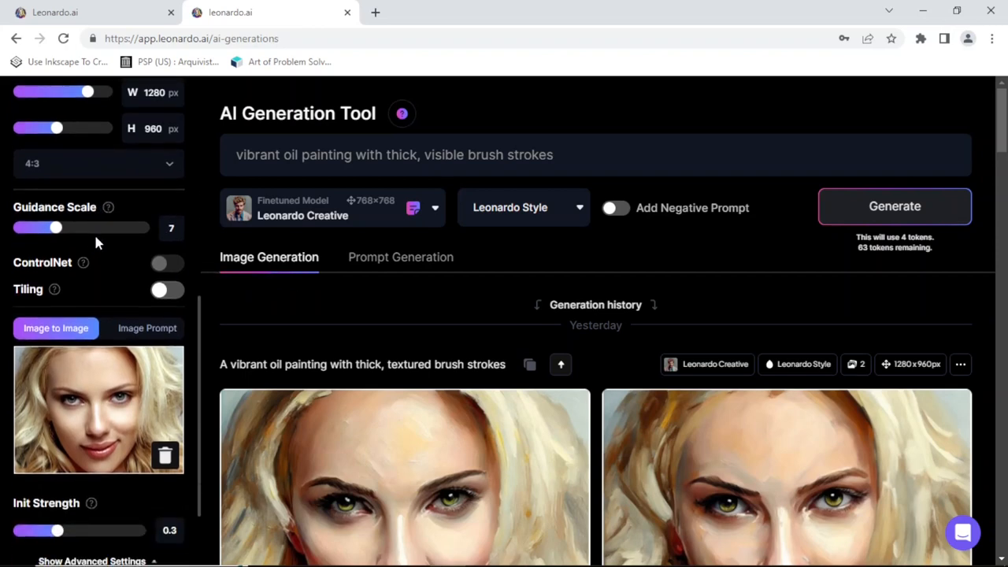
scroll("down", 3)
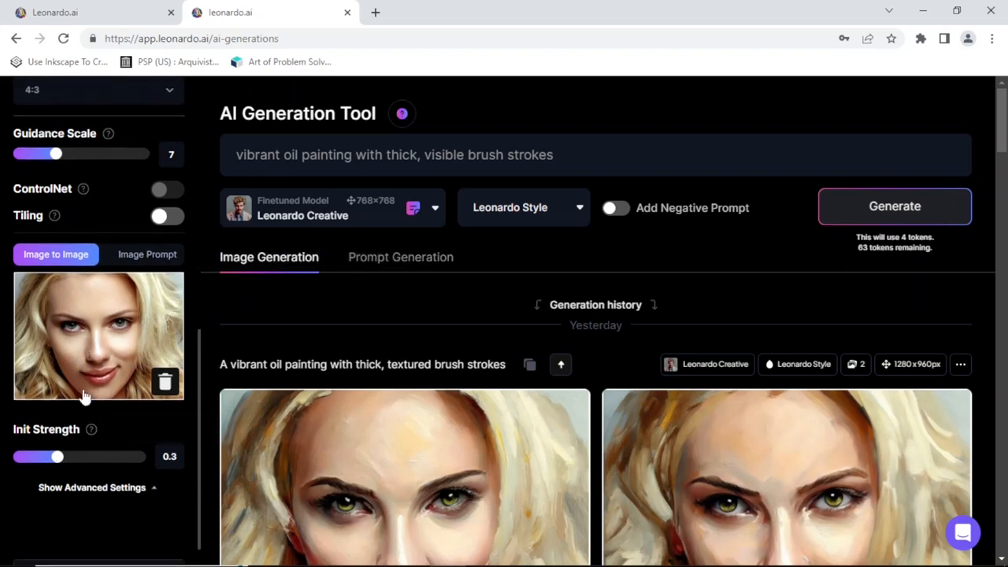
mouse_move(57, 457)
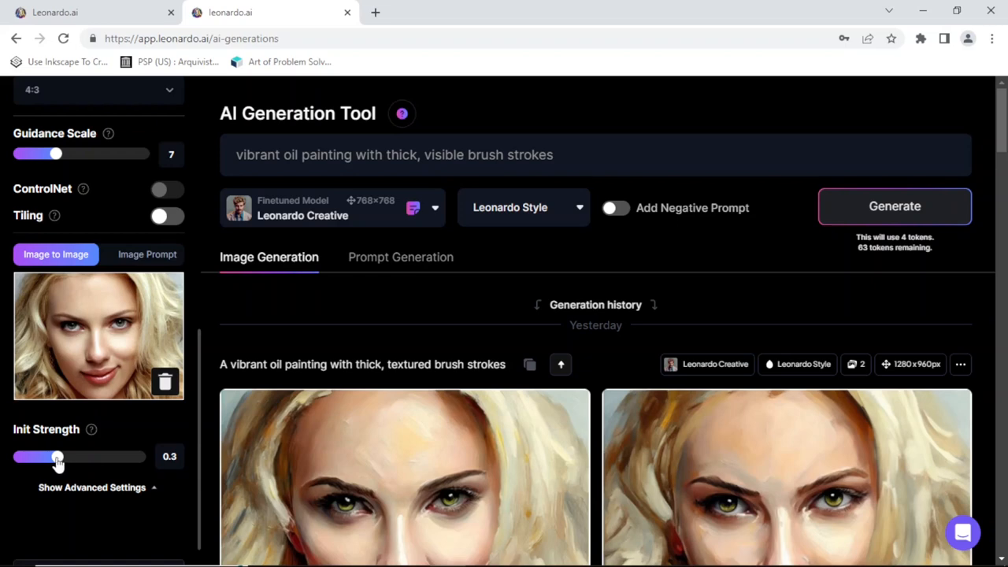
mouse_move(370, 276)
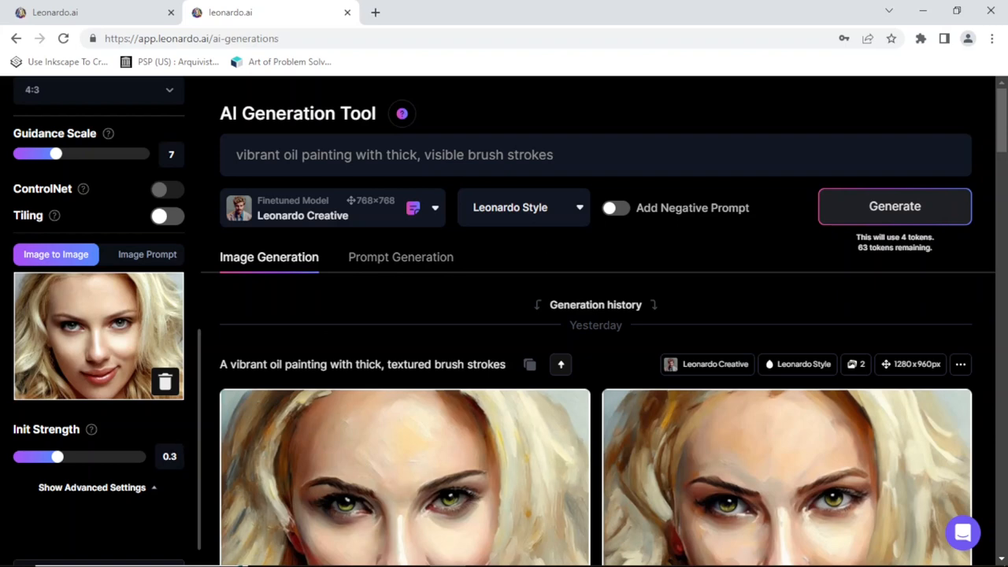
Step: Generate two oil-painting portraits from the photo, spending 4 tokens
left_click(894, 206)
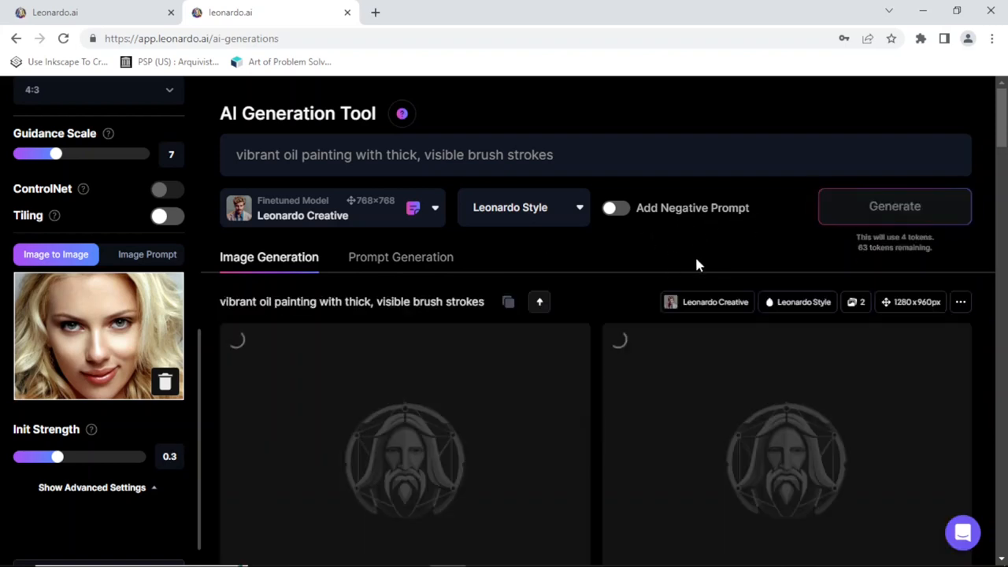
left_click(895, 205)
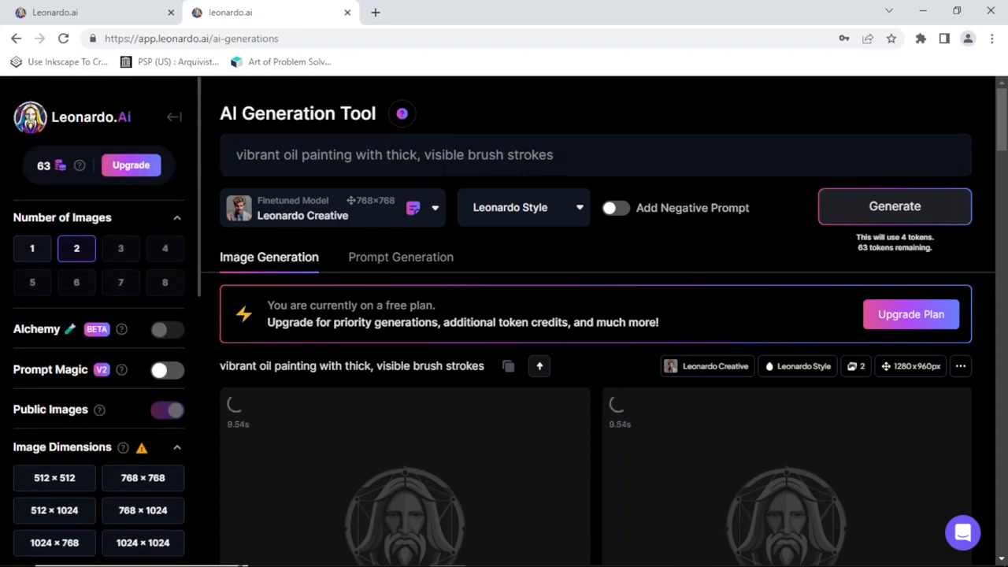
scroll("down", 3)
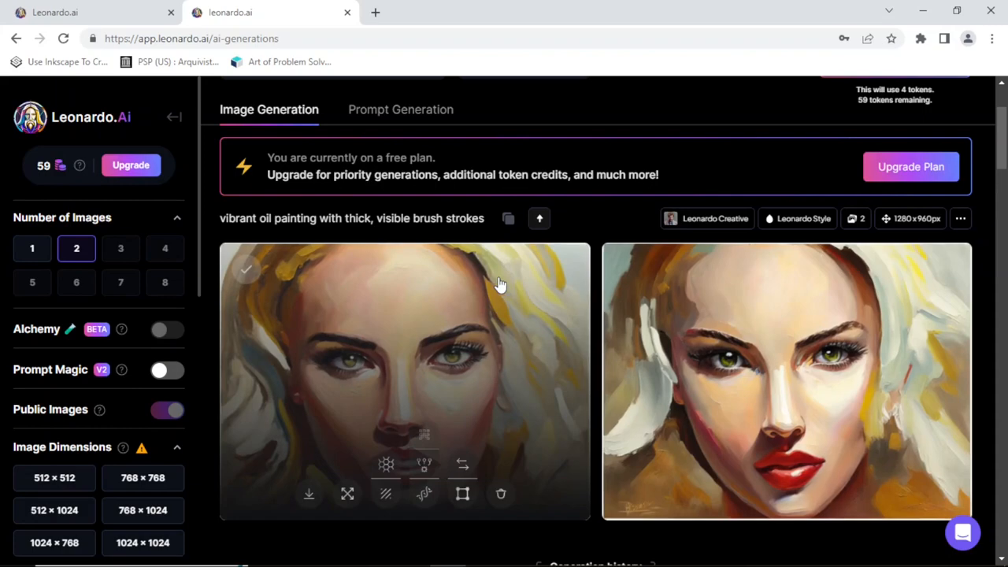
mouse_move(573, 378)
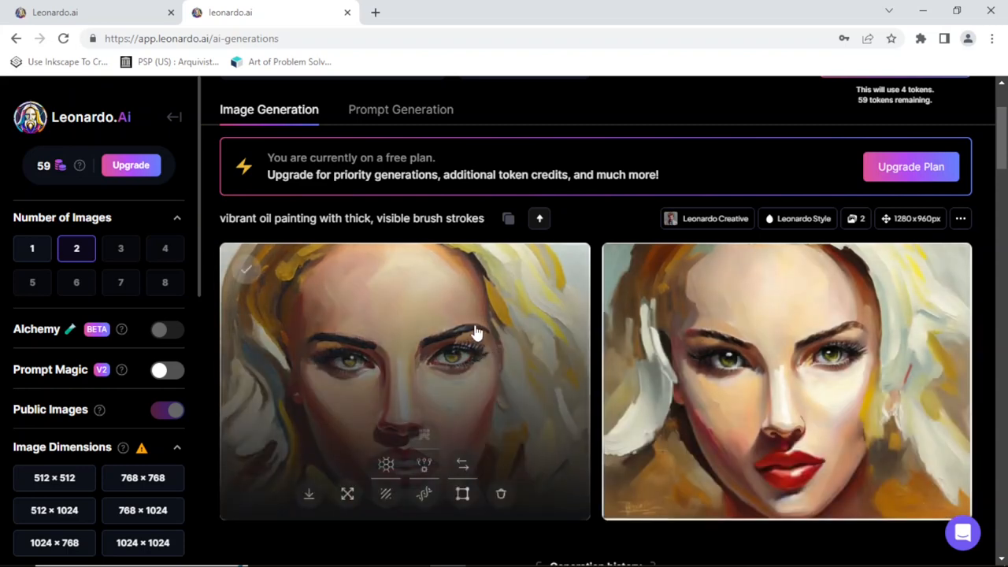
mouse_move(613, 222)
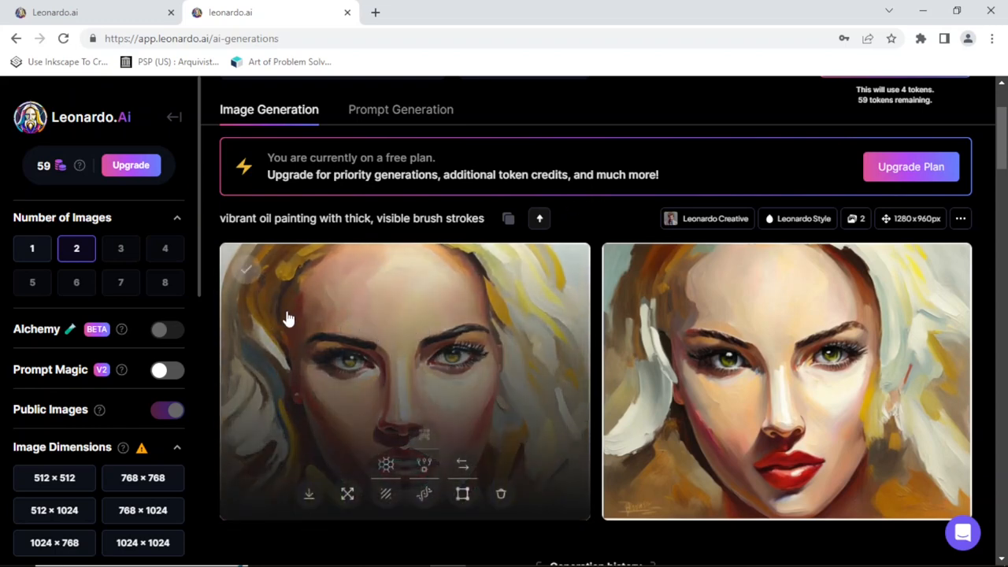
Step: Raise Init Strength to 0.5 and generate another pair of portraits
scroll("down", 3)
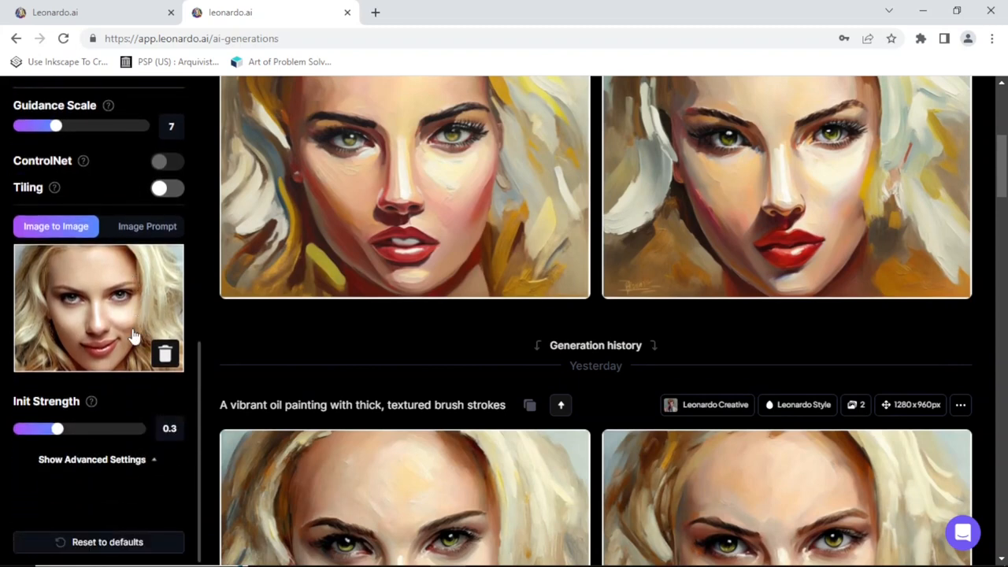
mouse_move(113, 408)
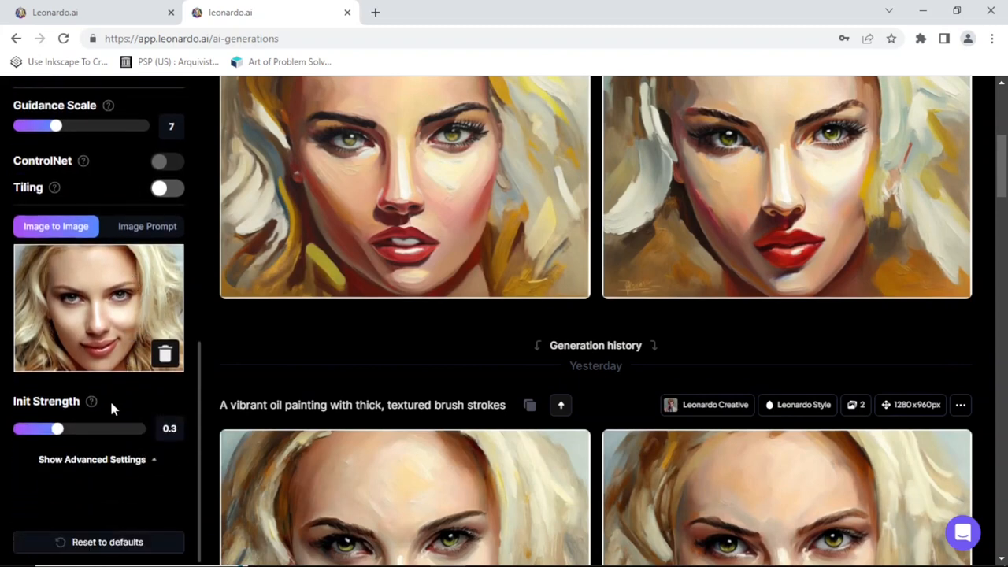
mouse_move(64, 438)
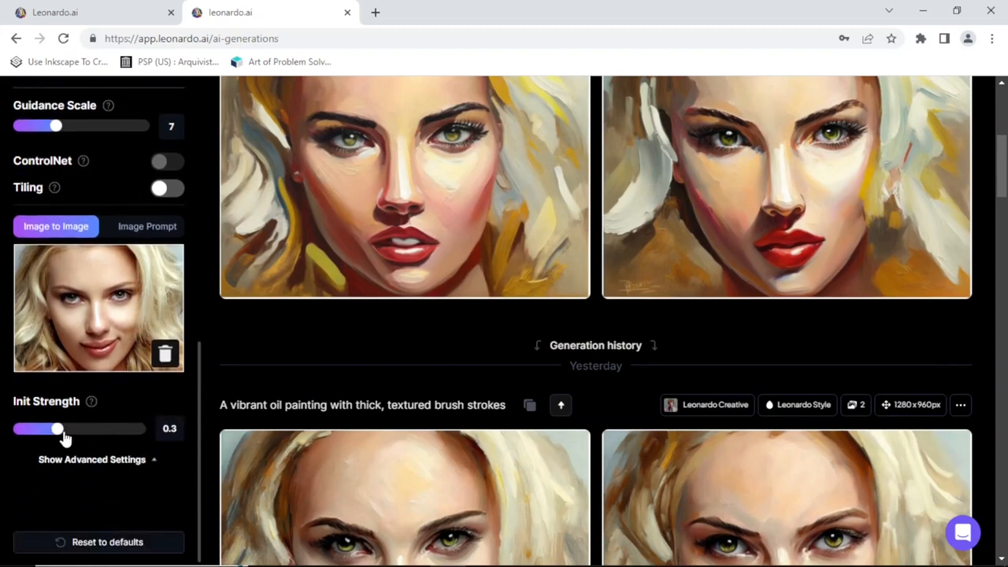
left_click_drag(57, 428, 82, 428)
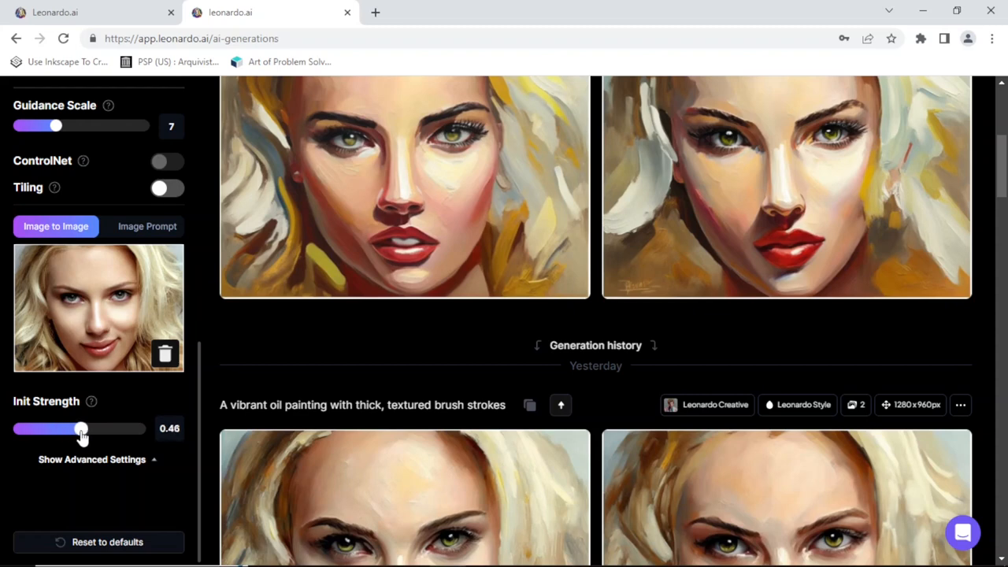
left_click_drag(82, 429, 87, 428)
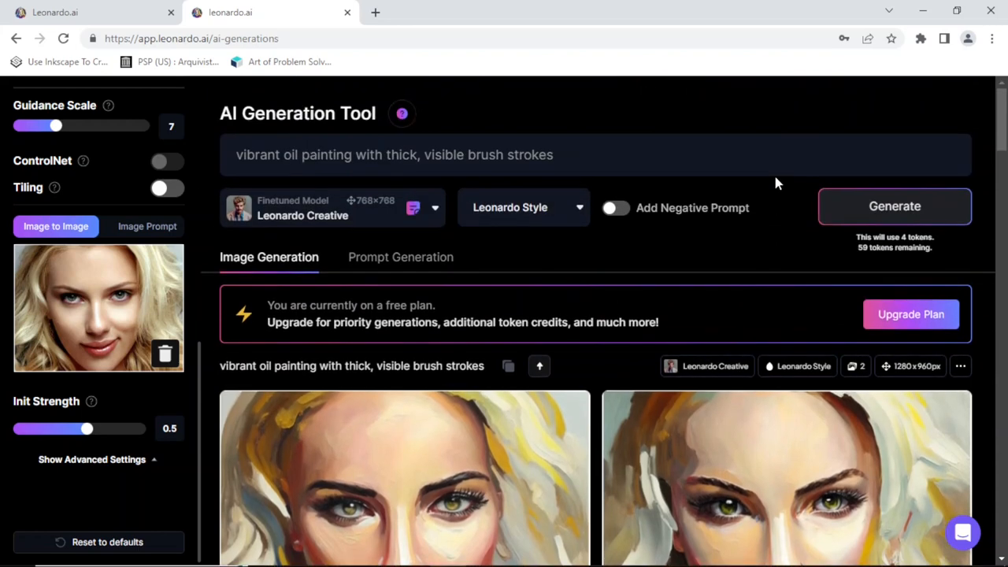
left_click(894, 206)
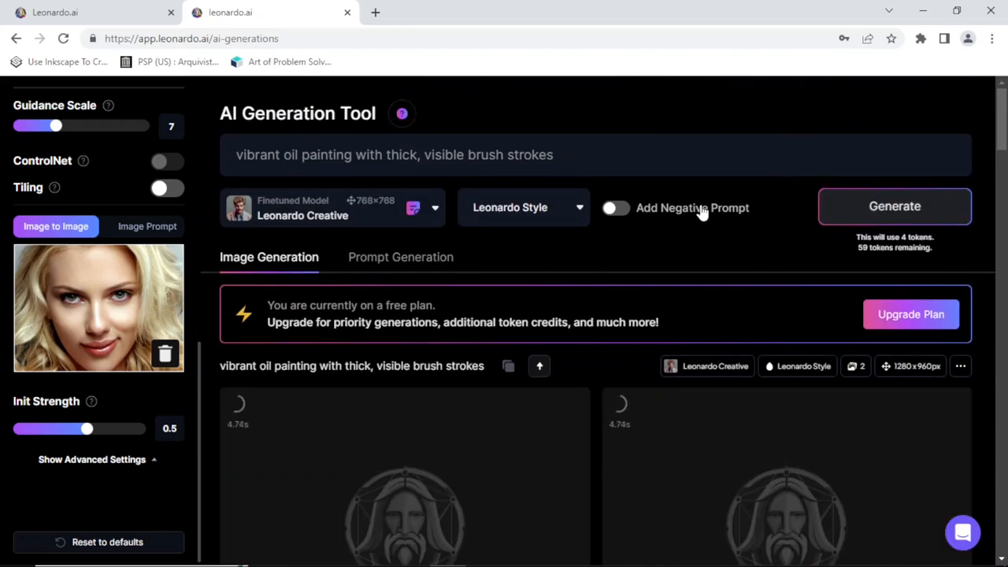
mouse_move(541, 199)
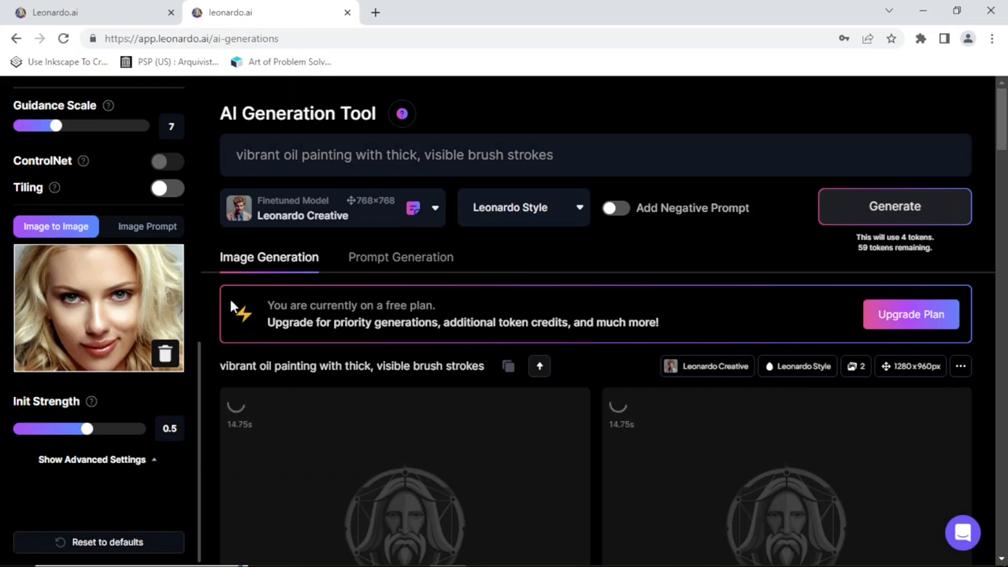
mouse_move(460, 229)
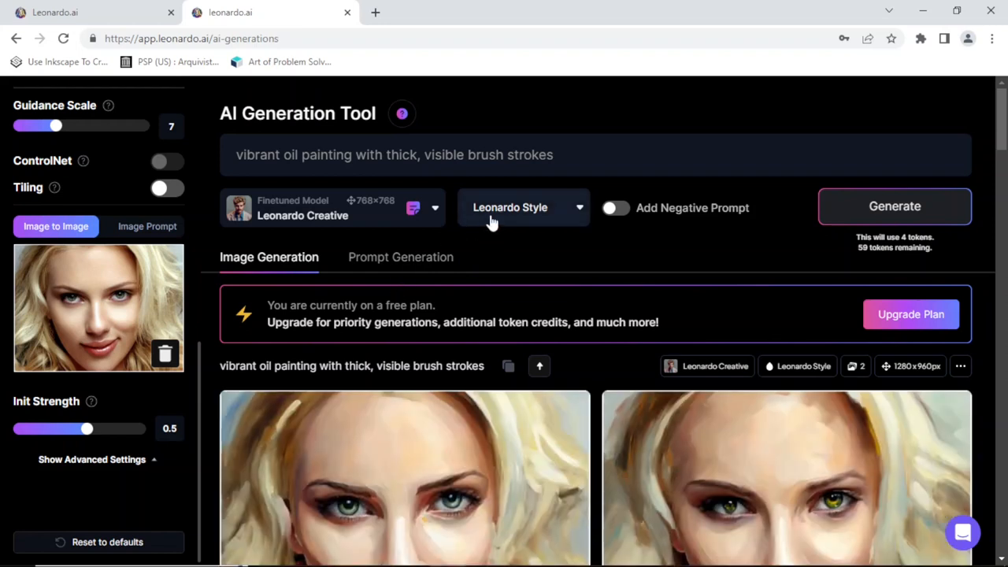
scroll("down", 3)
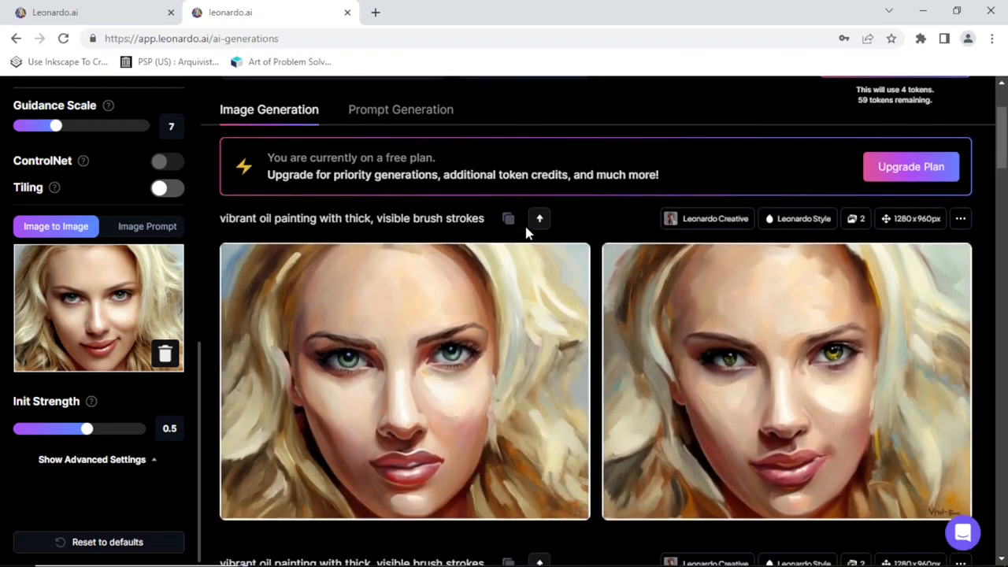
mouse_move(818, 375)
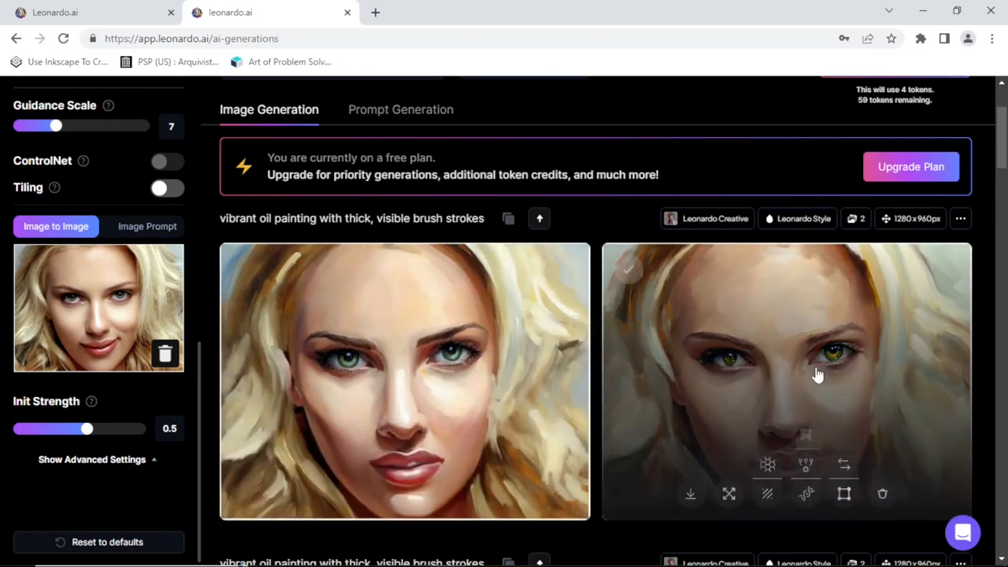
mouse_move(599, 456)
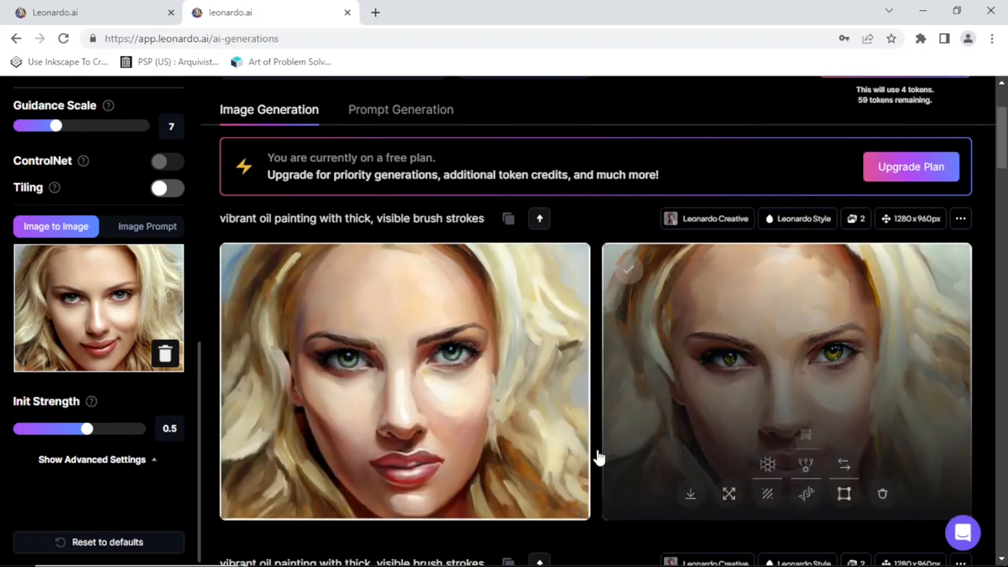
mouse_move(825, 461)
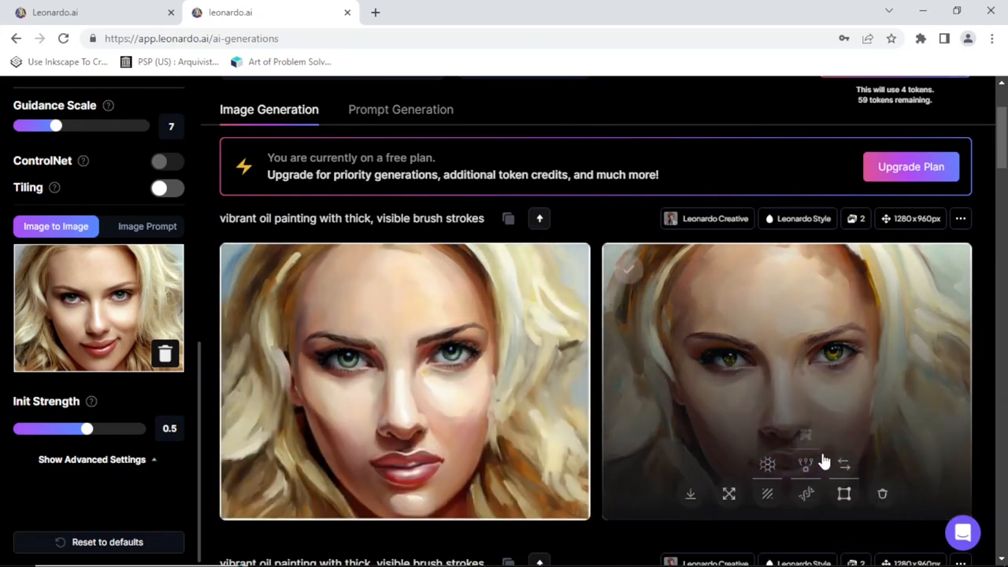
mouse_move(780, 378)
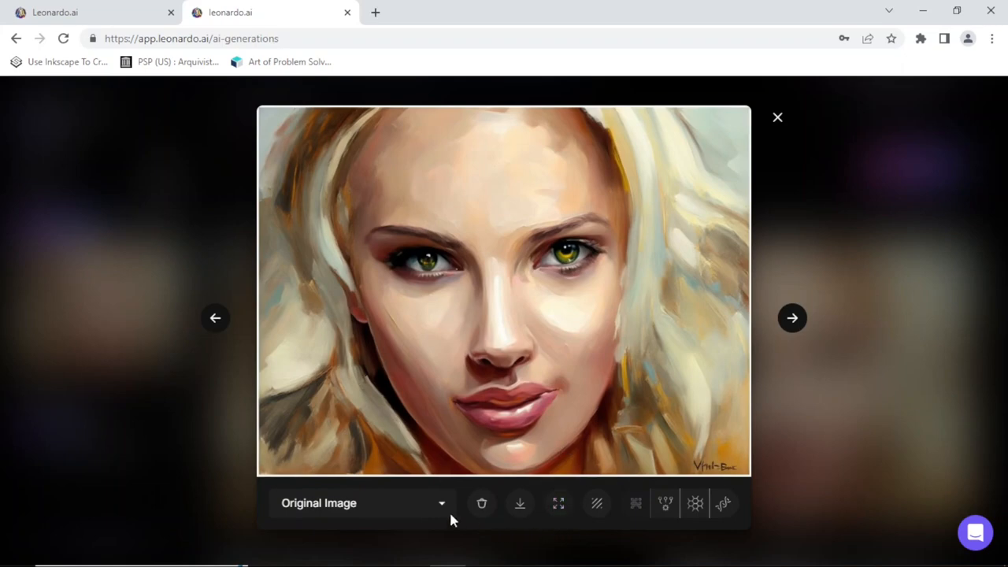
mouse_move(558, 503)
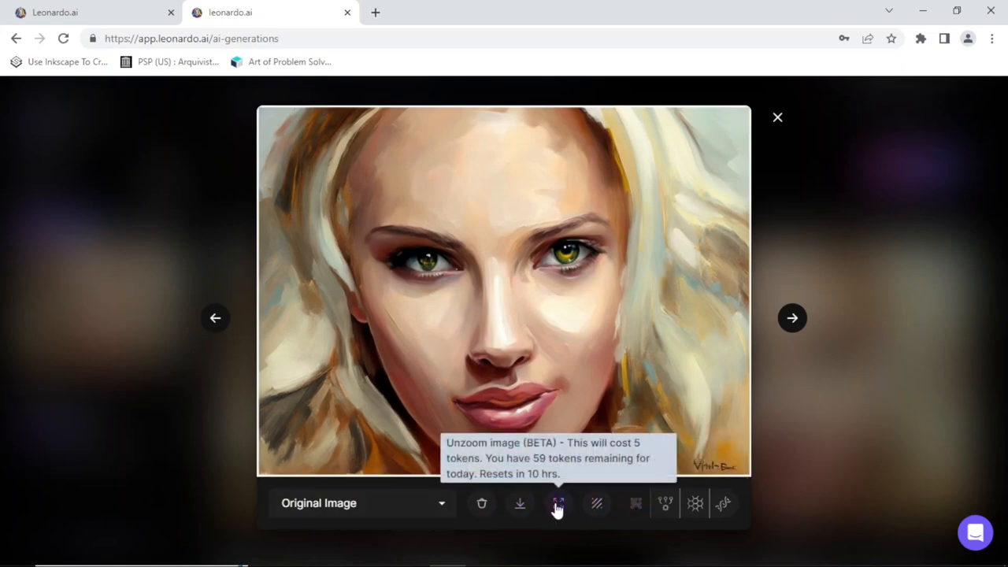
mouse_move(520, 505)
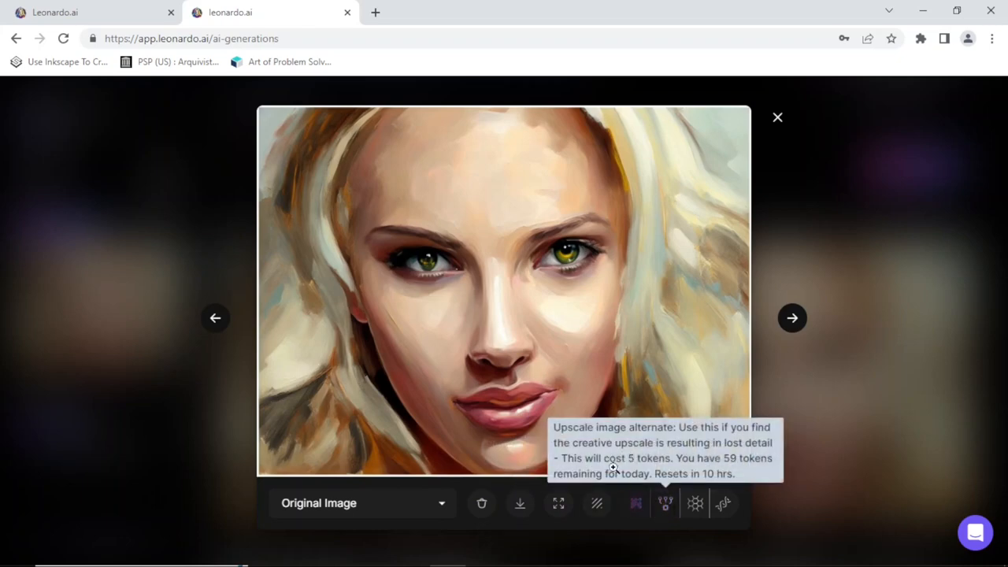
mouse_move(695, 504)
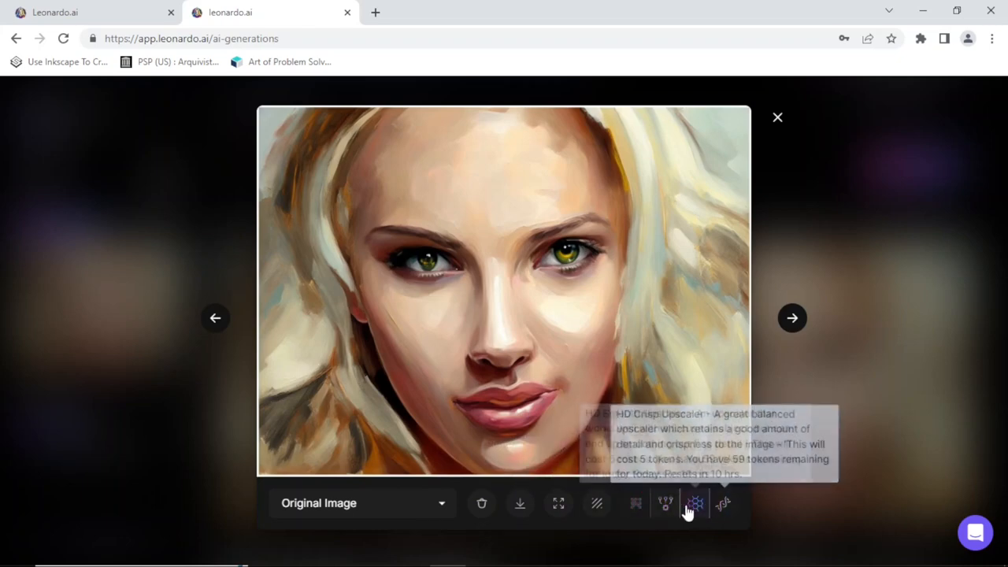
mouse_move(778, 118)
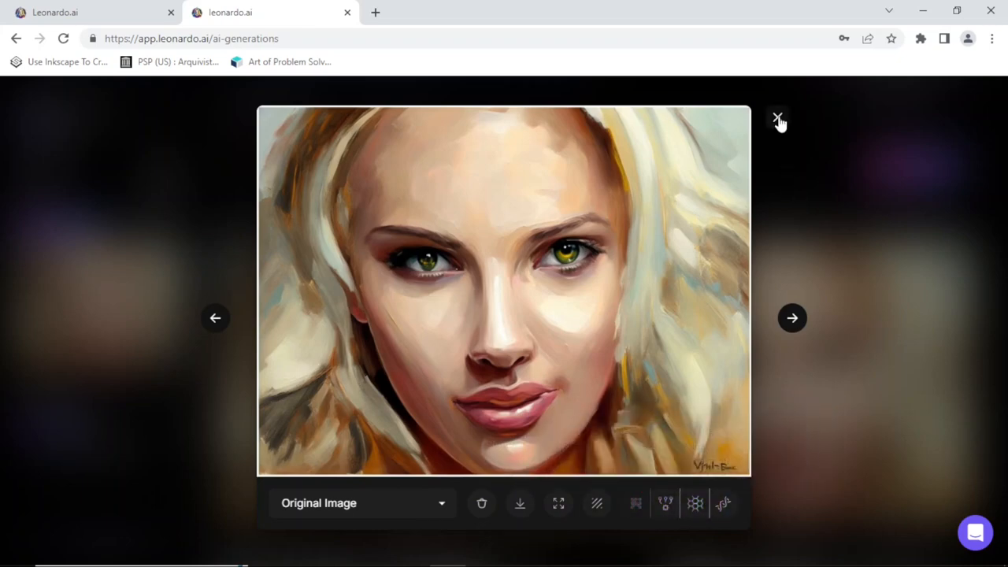
left_click(778, 119)
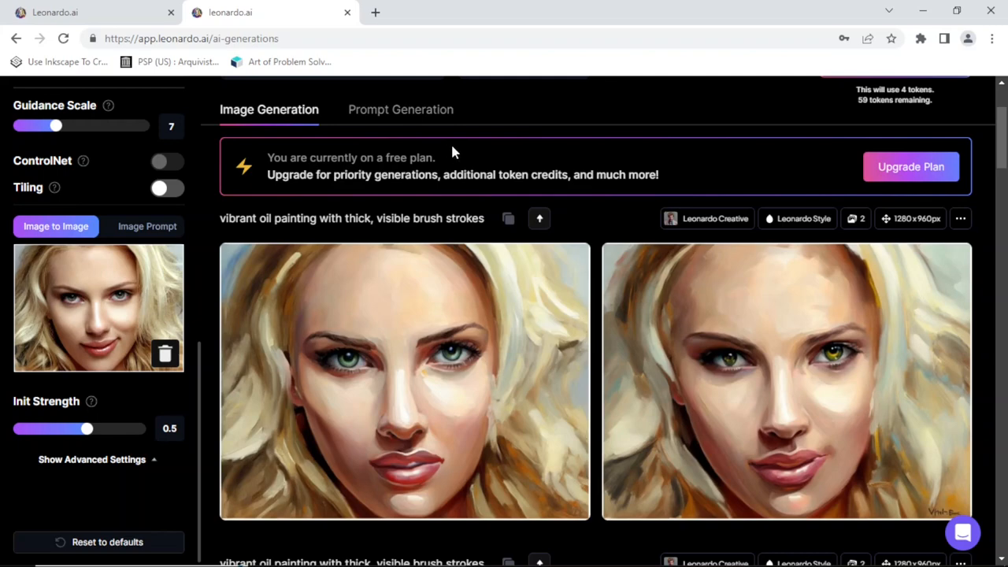
mouse_move(136, 300)
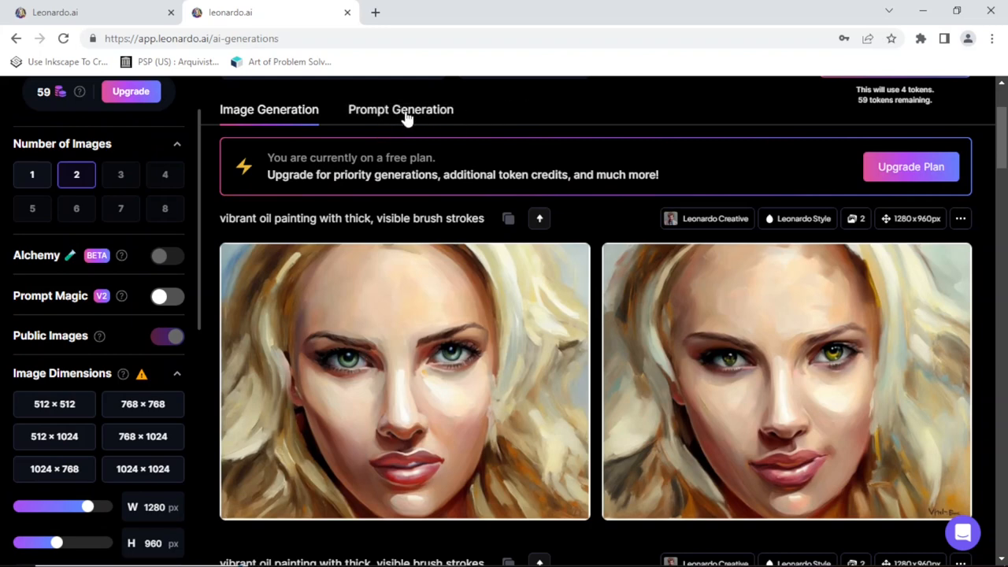
mouse_move(421, 118)
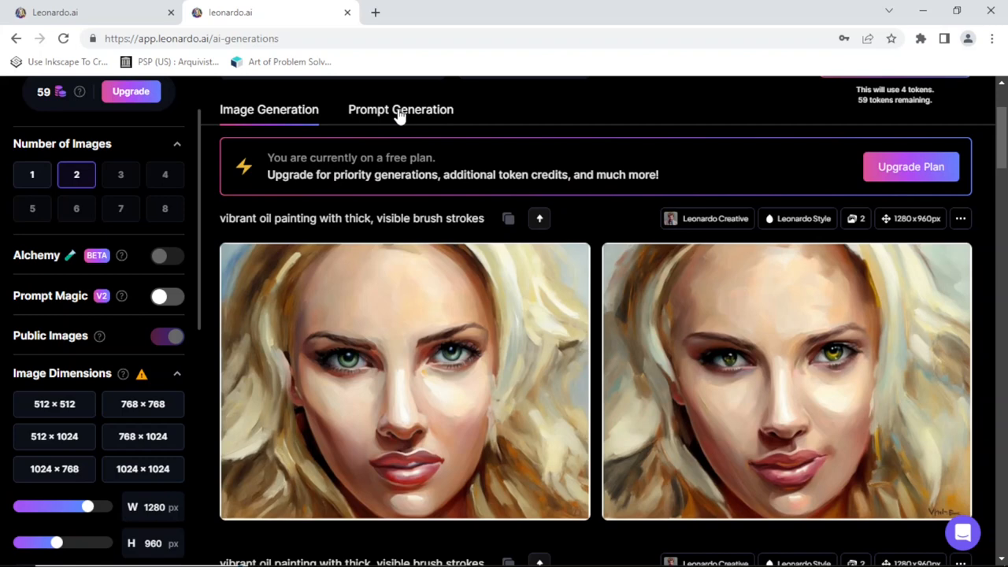
Step: In Prompt Generation, enter the idea 'vibrant oil painting with thick, visible brush strokes'
left_click(400, 109)
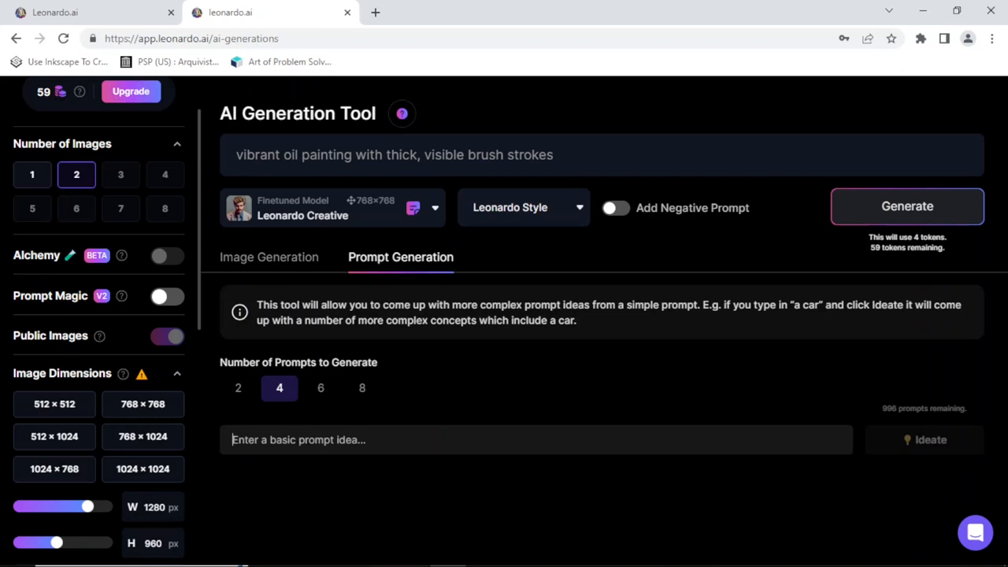
type("vibrant")
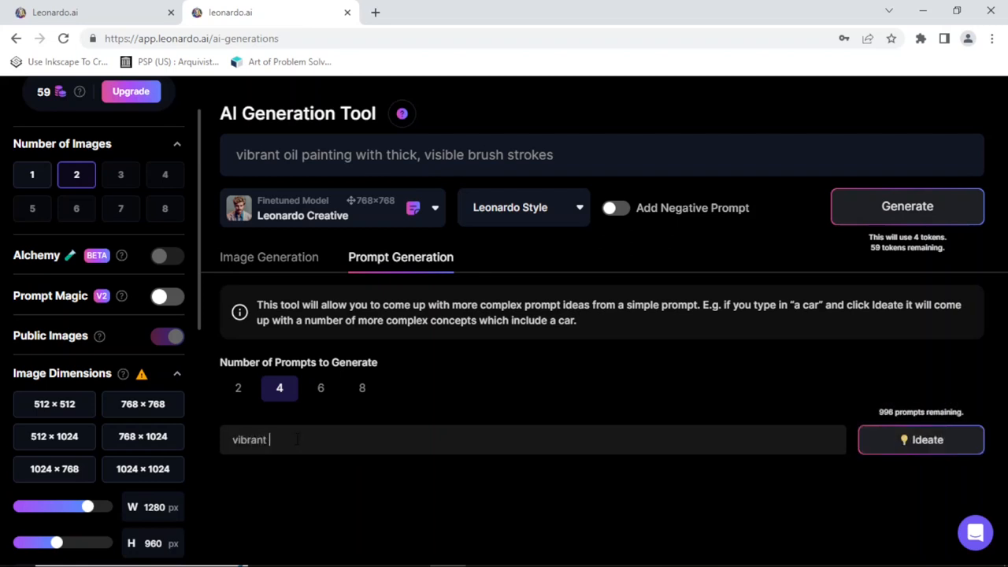
type("oil painting w")
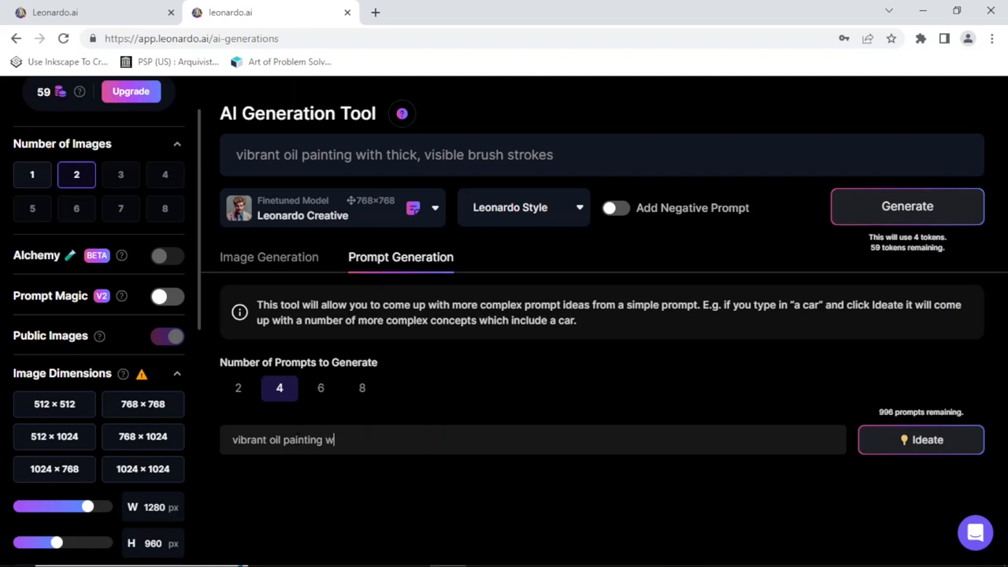
type("ith thick, visib")
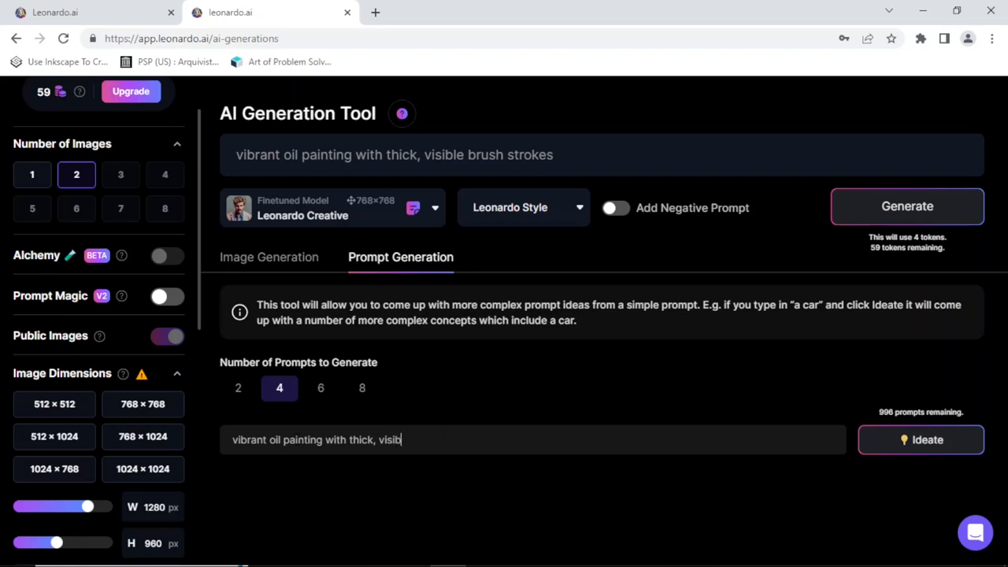
type("le br")
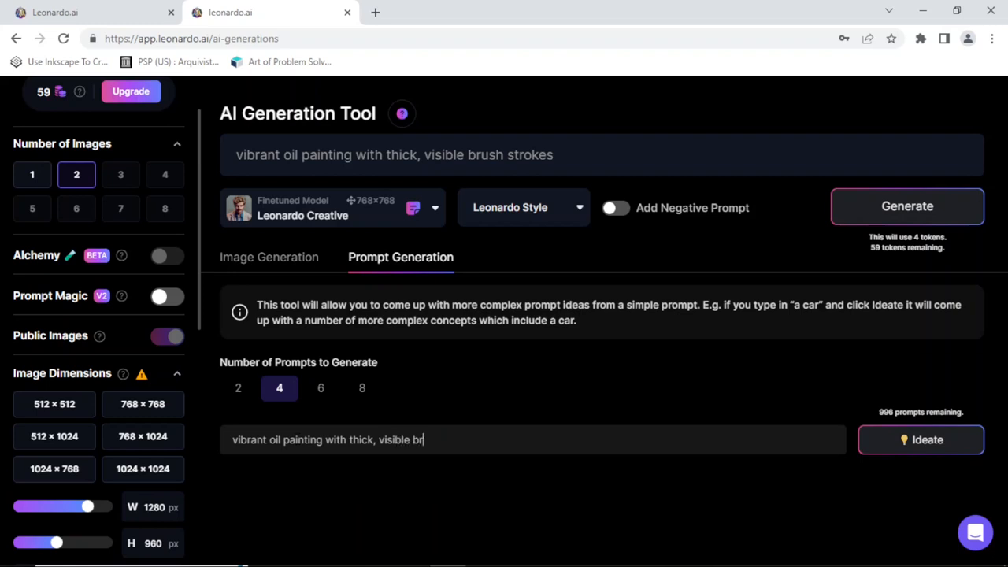
type("ush strokes")
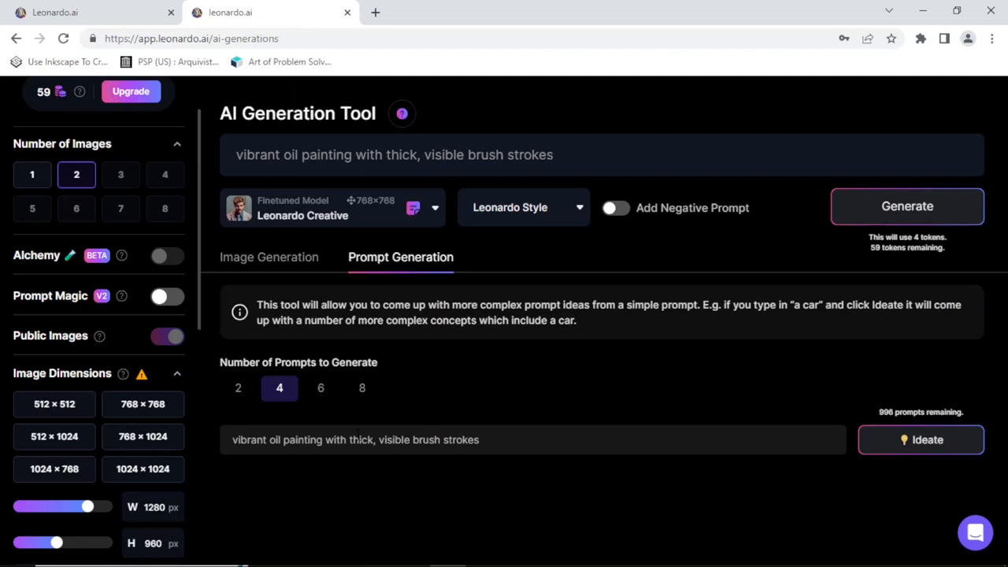
mouse_move(728, 417)
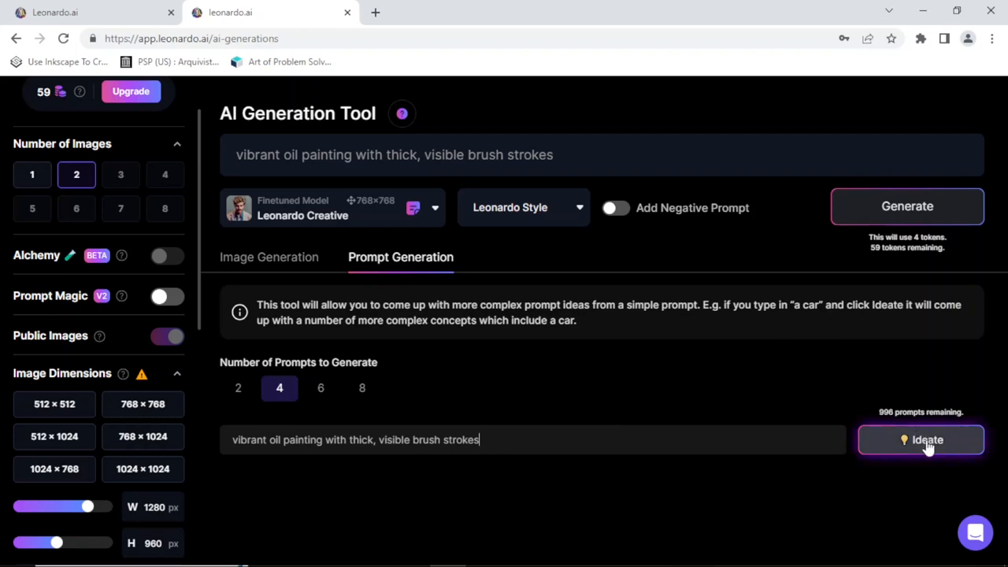
Step: Run Ideate, retrying after its failure, to produce four expanded brush-stroke prompts
left_click(921, 440)
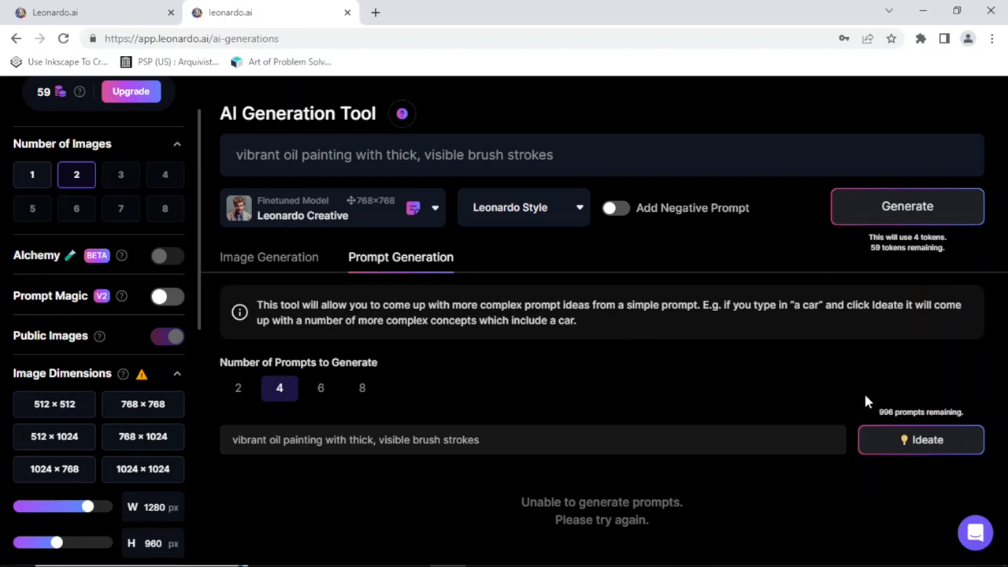
left_click(920, 440)
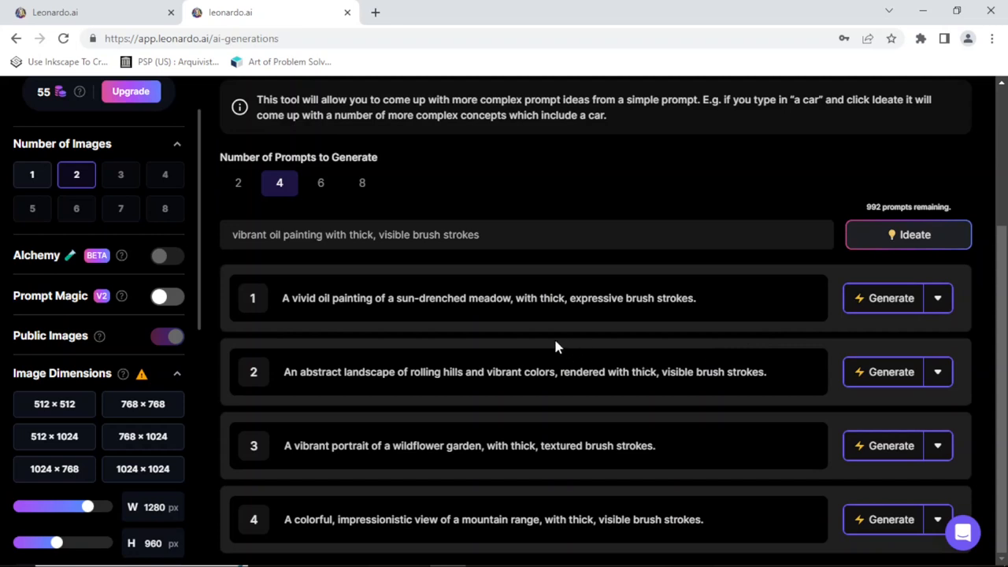
mouse_move(557, 347)
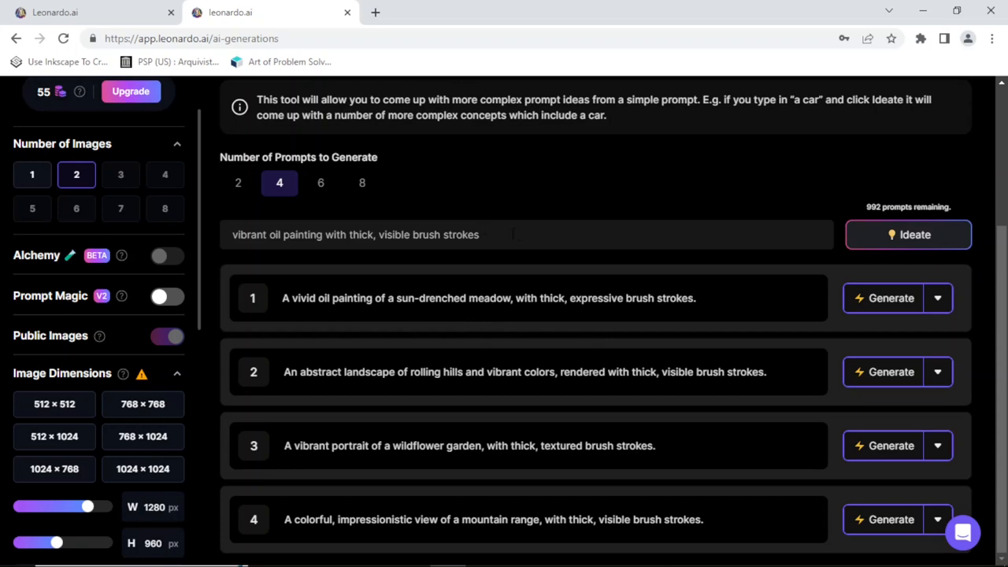
mouse_move(550, 192)
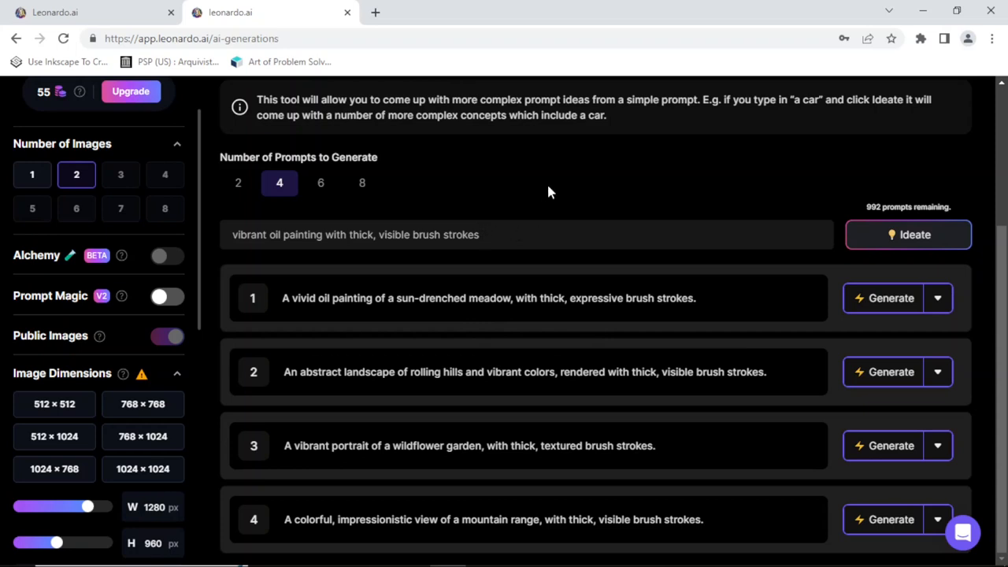
mouse_move(519, 181)
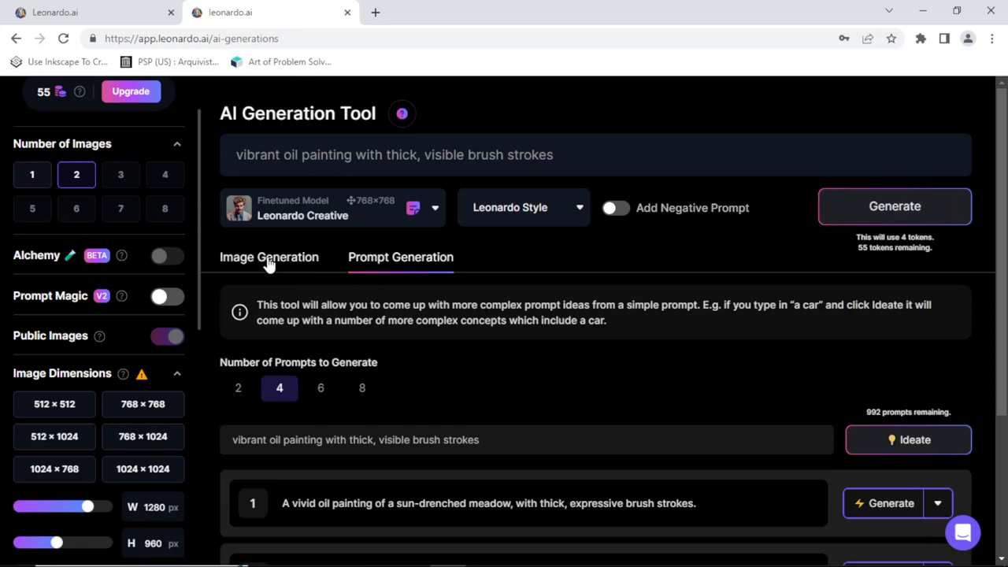
Step: Return to the Image Generation feed and switch the image input to Image Prompt mode
left_click(269, 257)
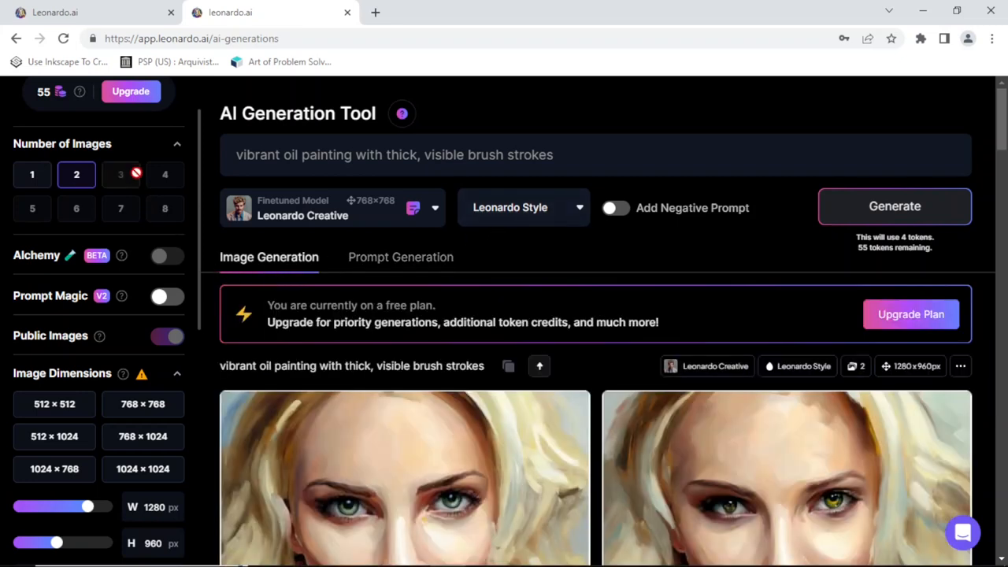
scroll("down", 3)
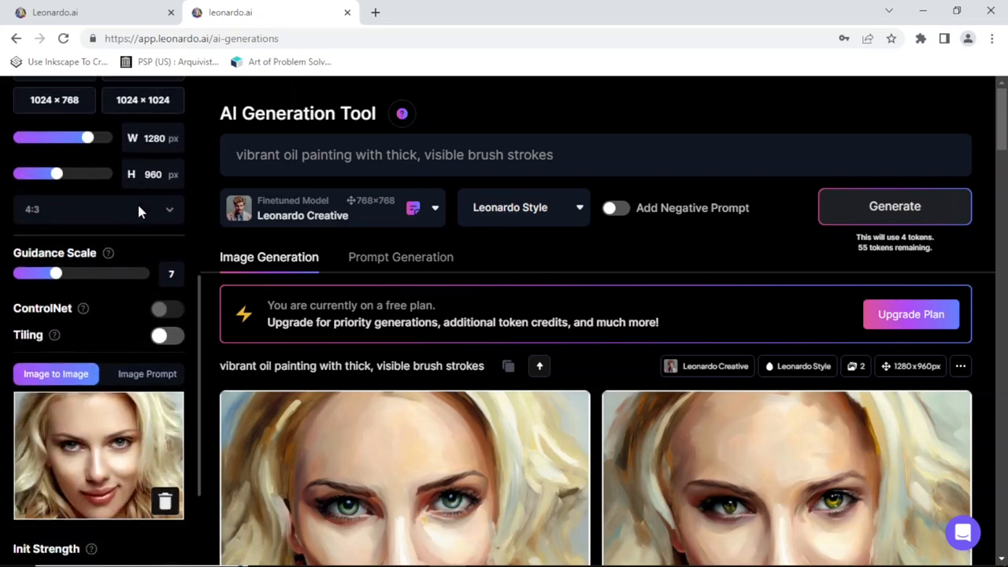
mouse_move(147, 374)
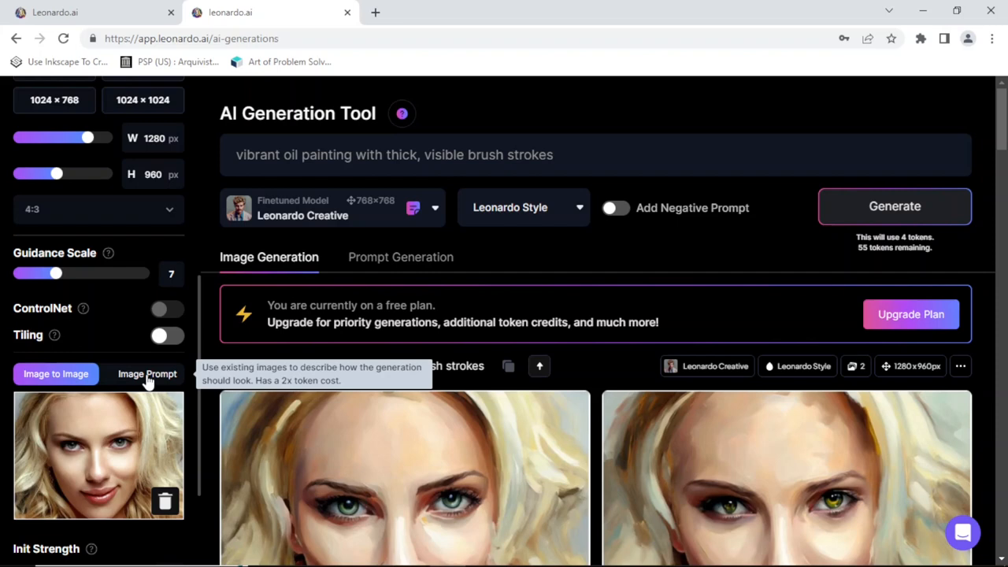
left_click(147, 373)
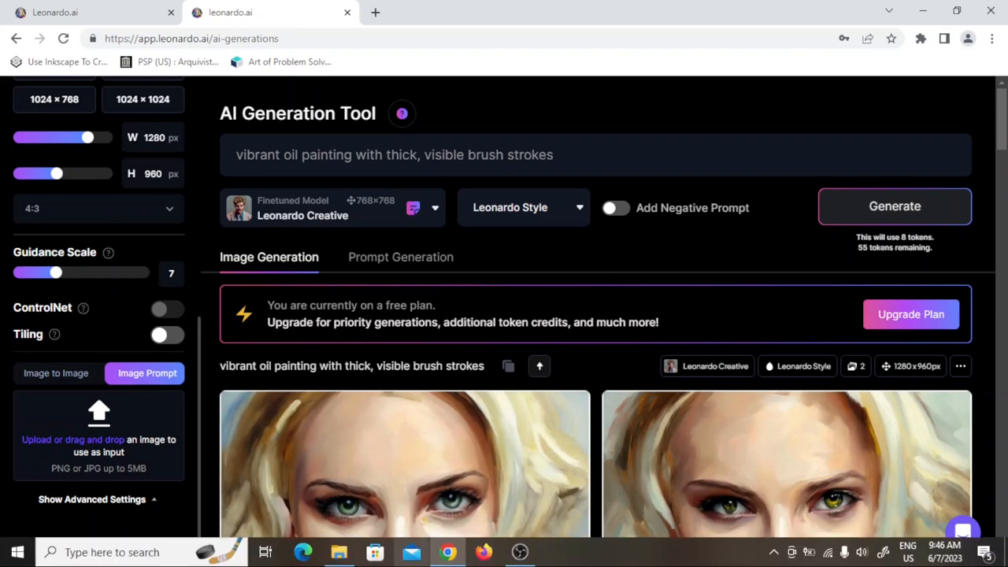
mouse_move(338, 552)
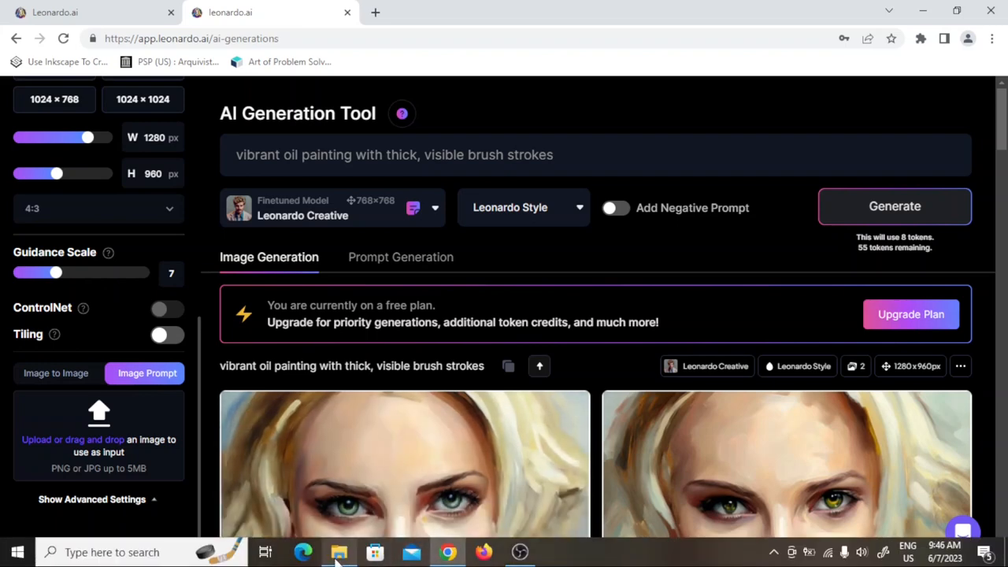
Step: Browse to Downloads > image_prompts in File Explorer and select the first portrait painting
left_click(339, 551)
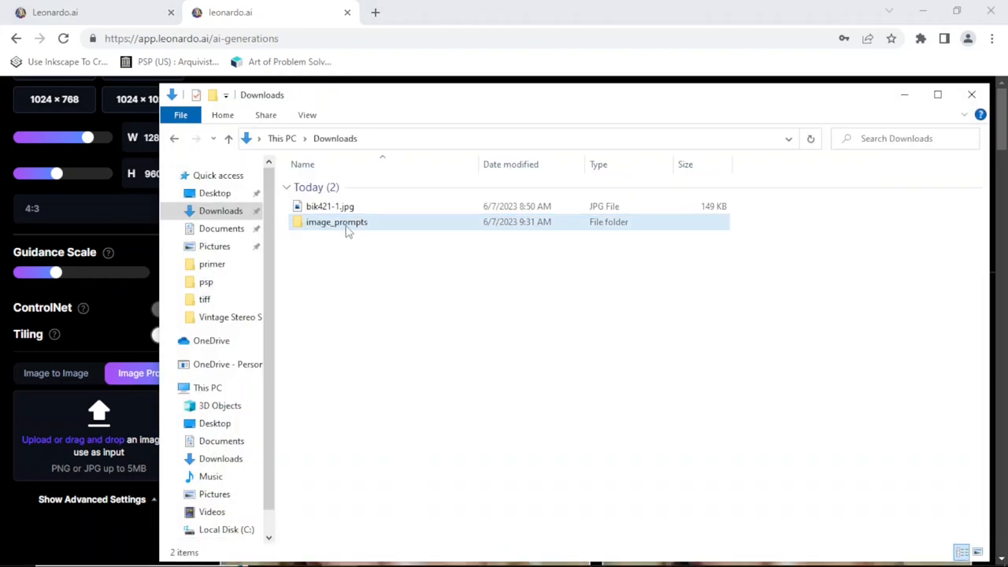
double_click(336, 221)
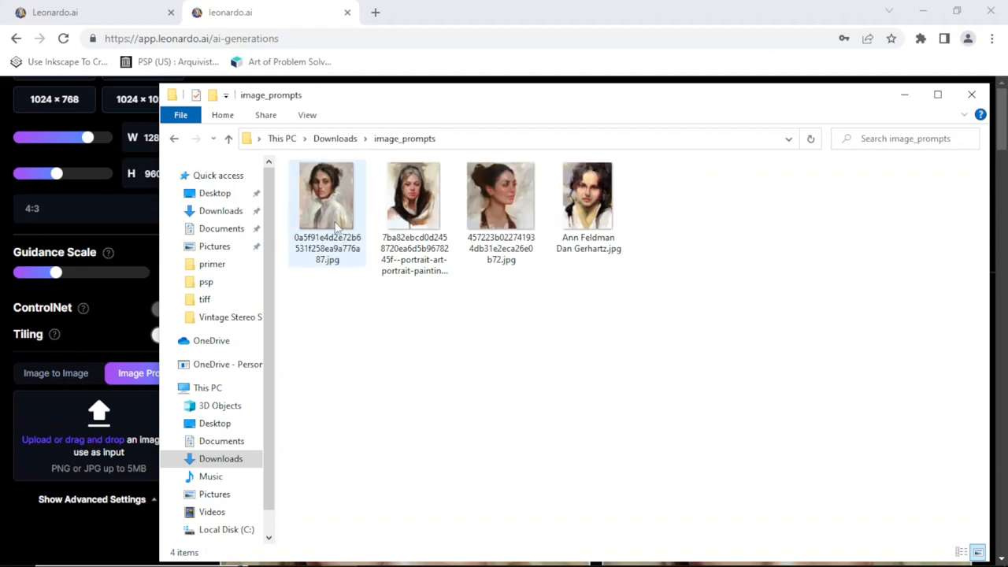
mouse_move(326, 208)
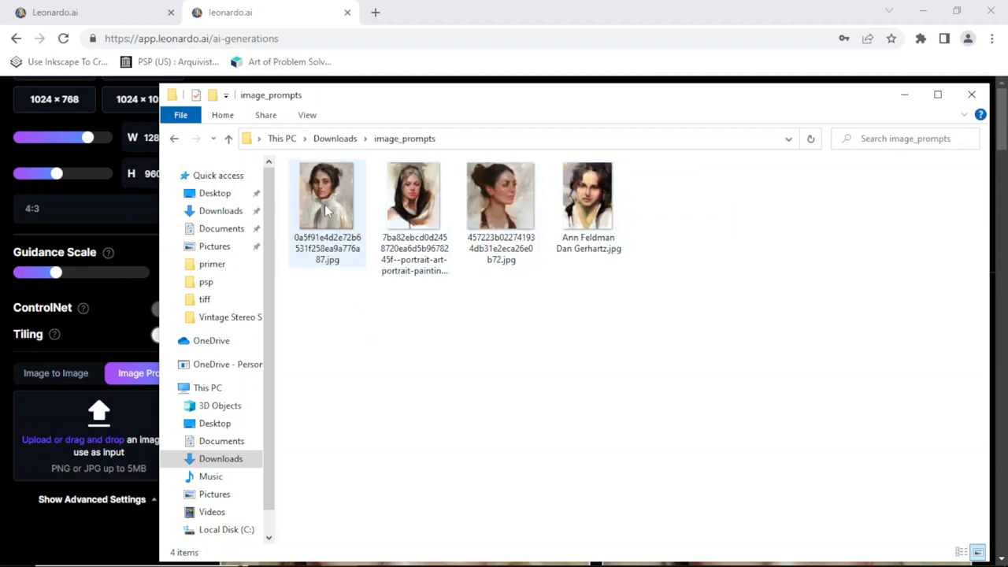
mouse_move(327, 197)
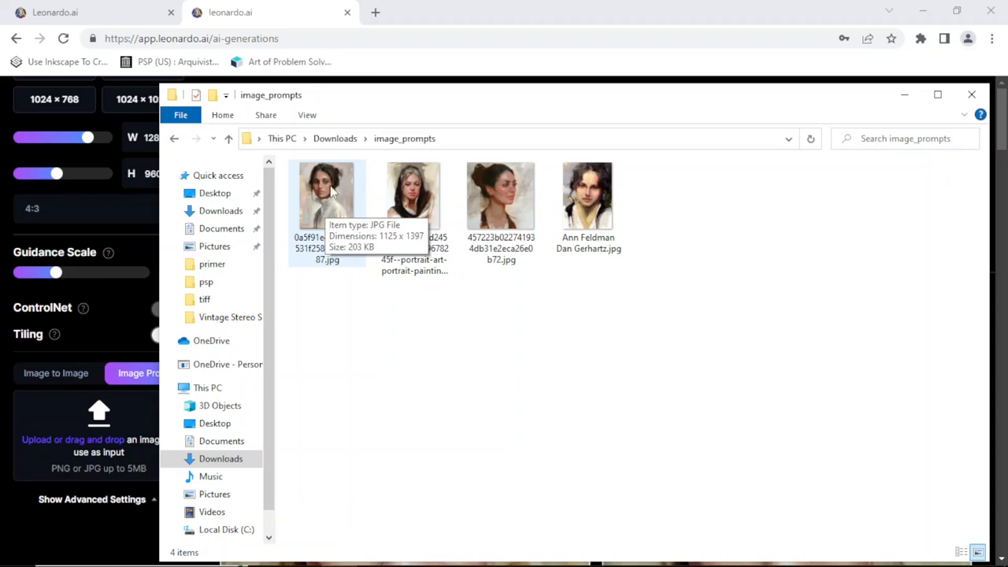
left_click(501, 194)
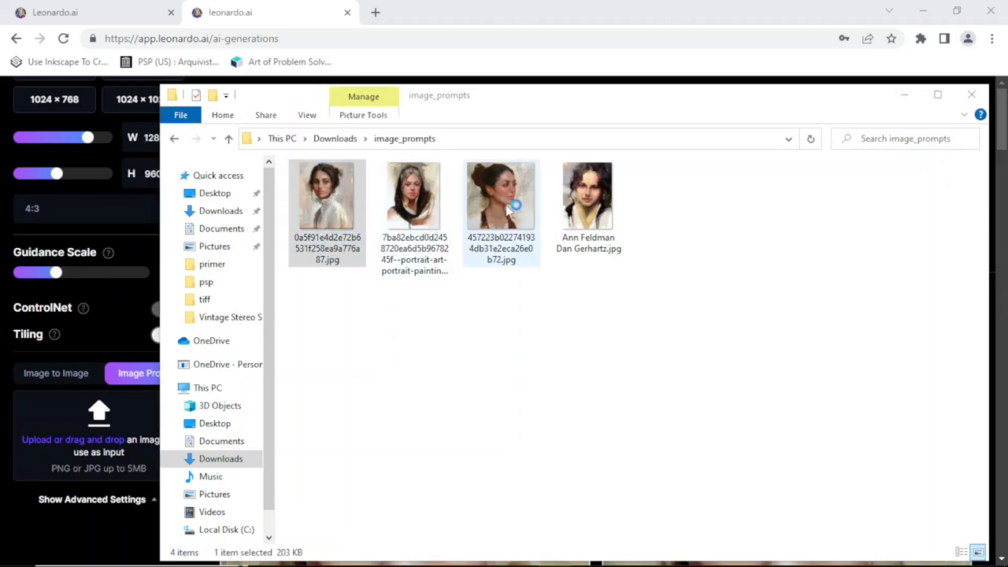
double_click(327, 194)
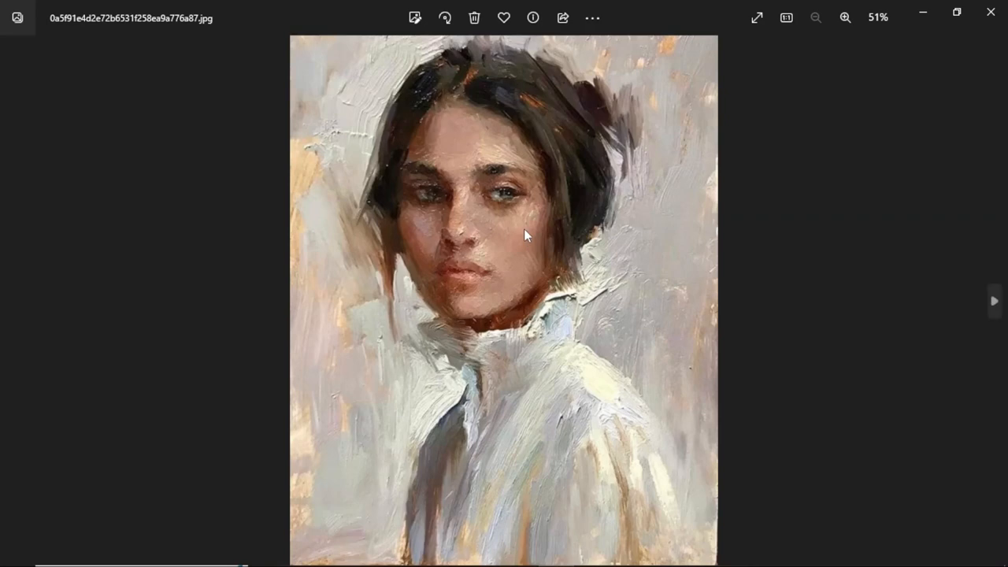
mouse_move(994, 319)
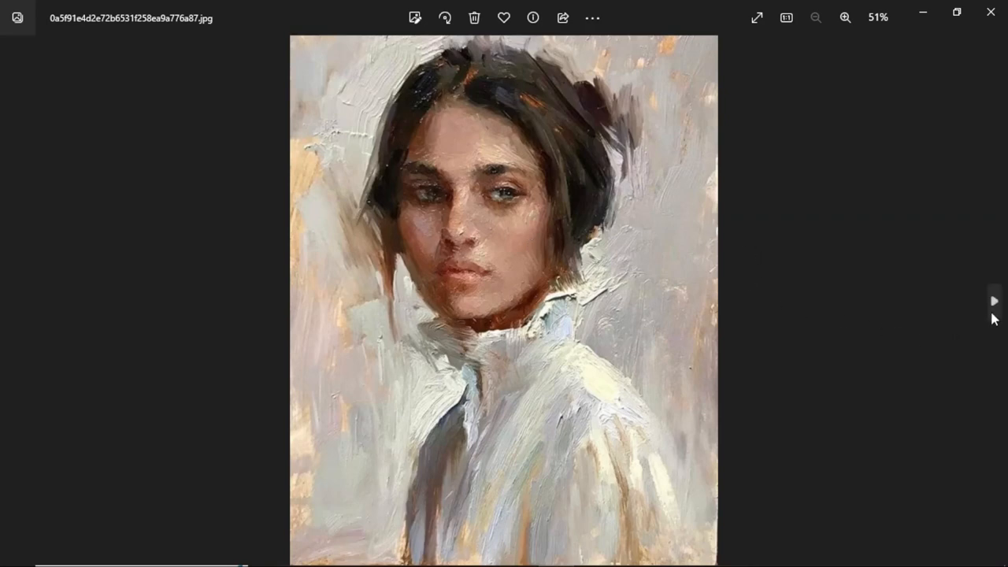
mouse_move(995, 303)
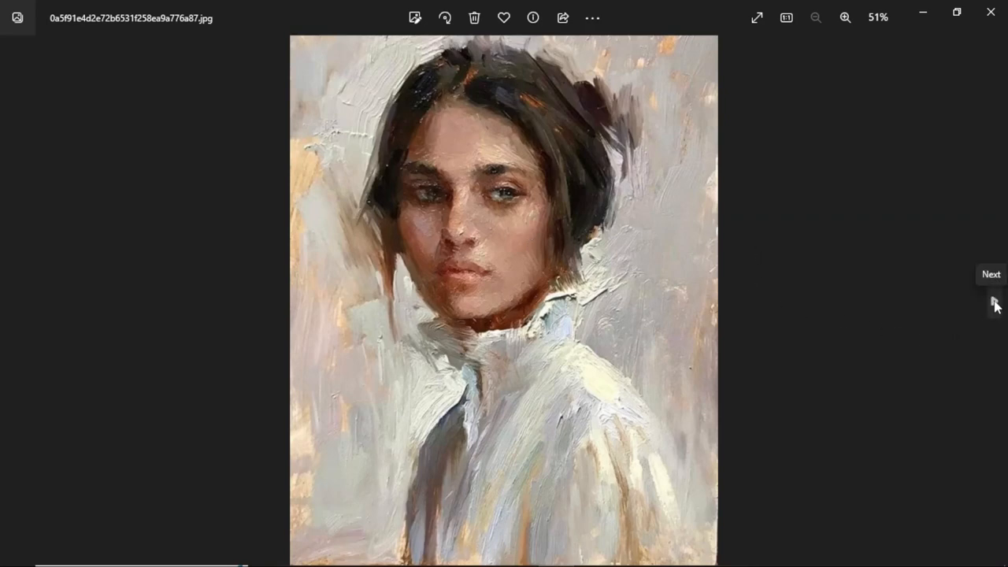
left_click(993, 304)
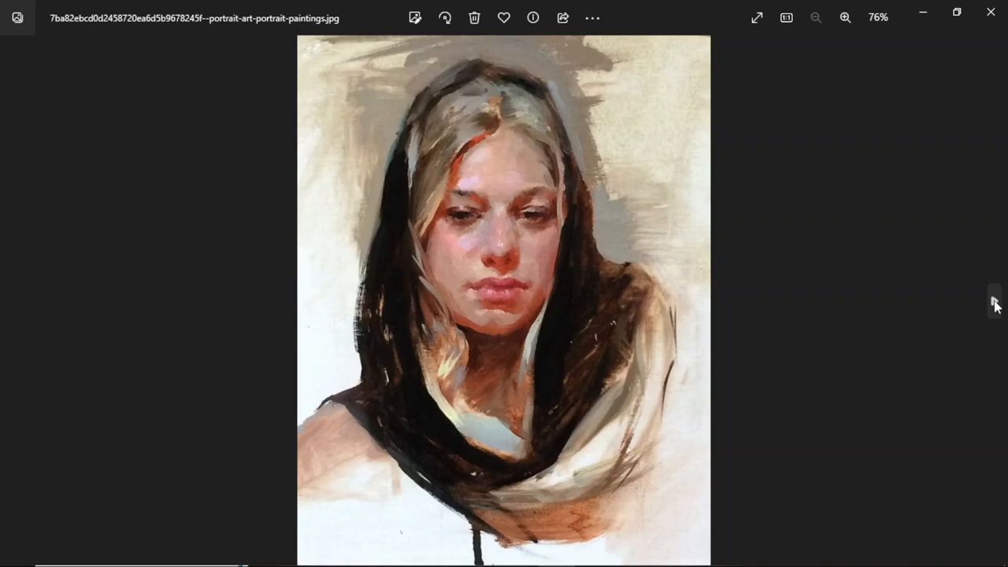
left_click(995, 304)
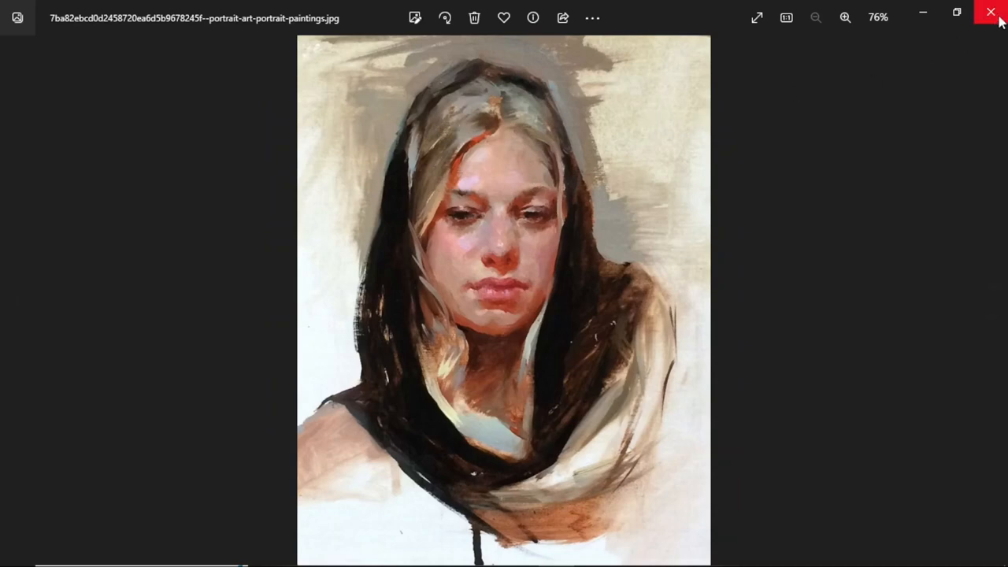
left_click(991, 12)
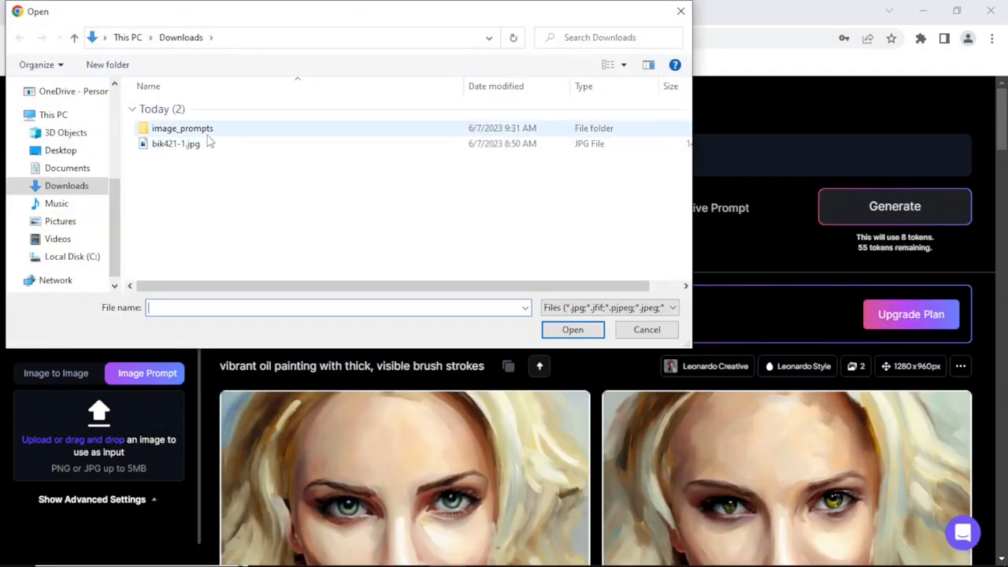
Step: Upload the headscarf portrait from the image_prompts folder as the image prompt
double_click(182, 128)
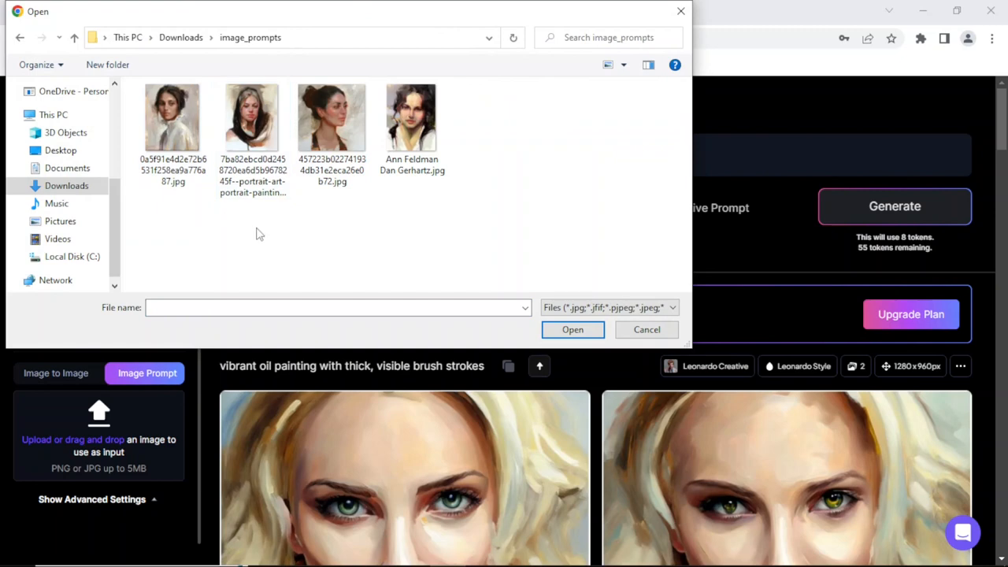
left_click(252, 118)
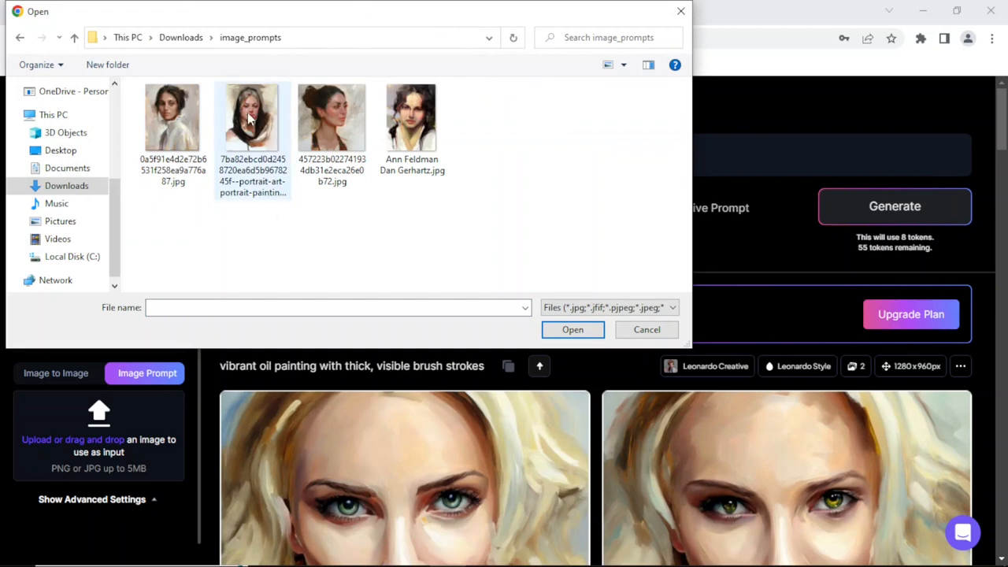
left_click(252, 119)
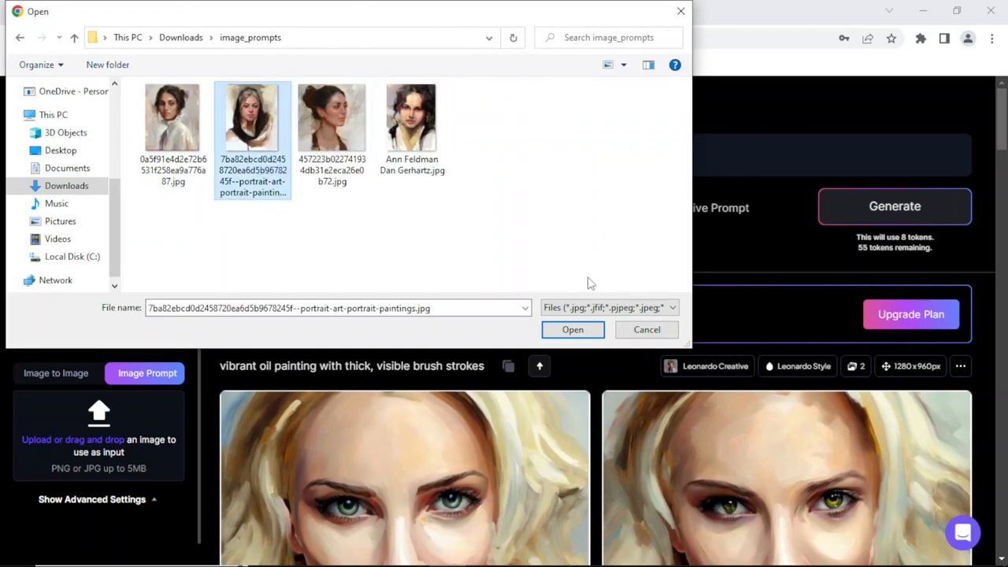
left_click(646, 329)
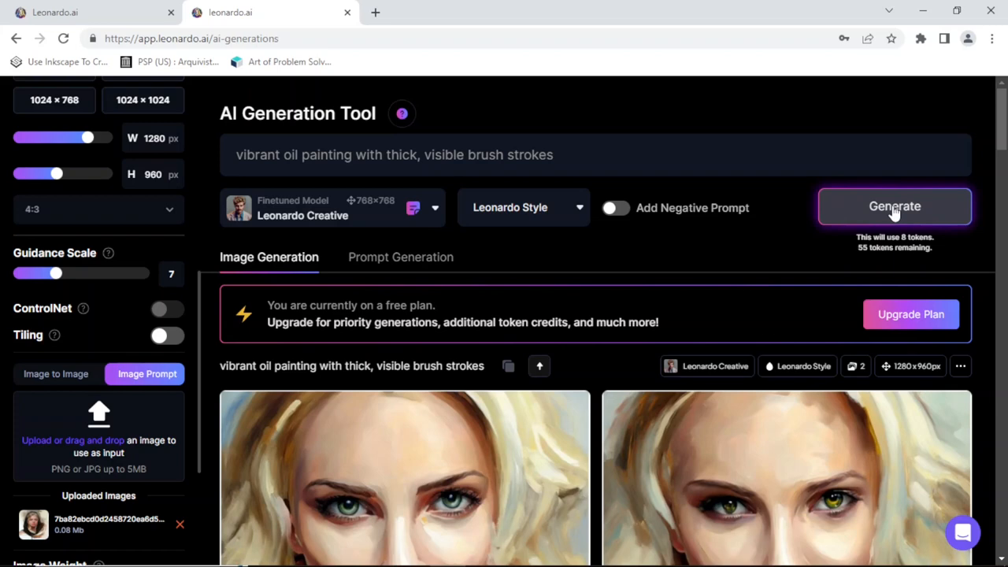
Step: Generate from the portrait image prompt and scroll to the two abstract brush-stroke results
left_click(894, 206)
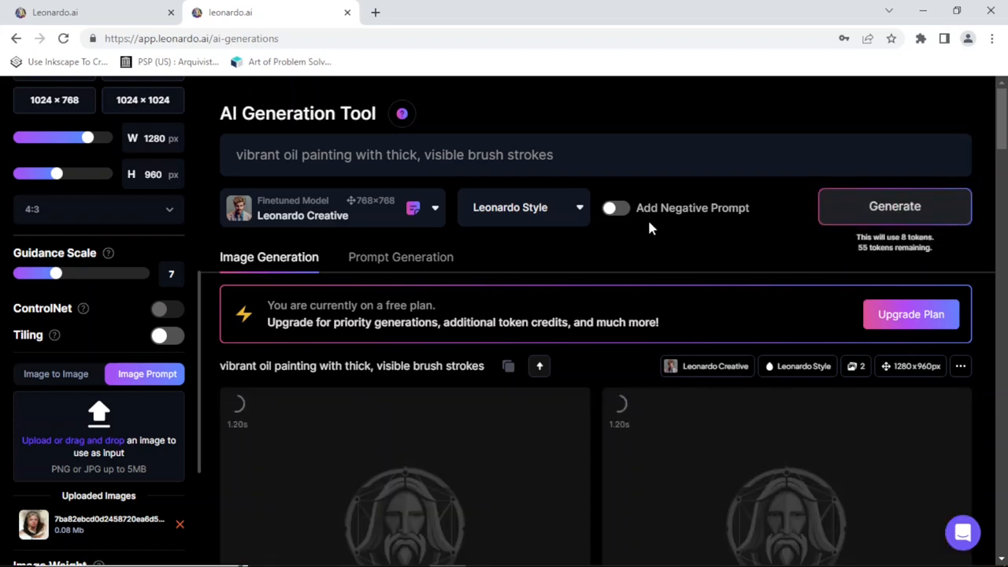
scroll("down", 3)
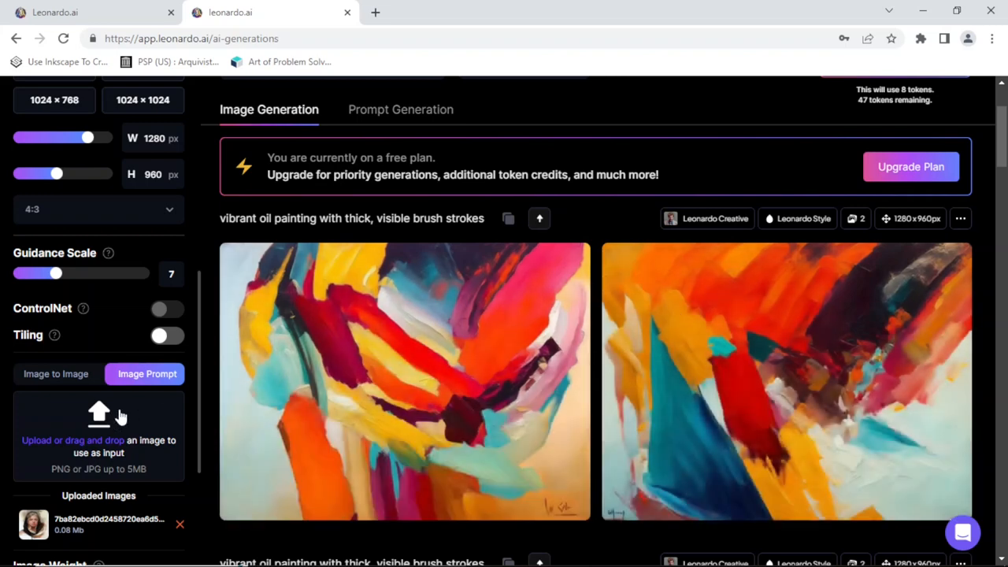
scroll("down", 3)
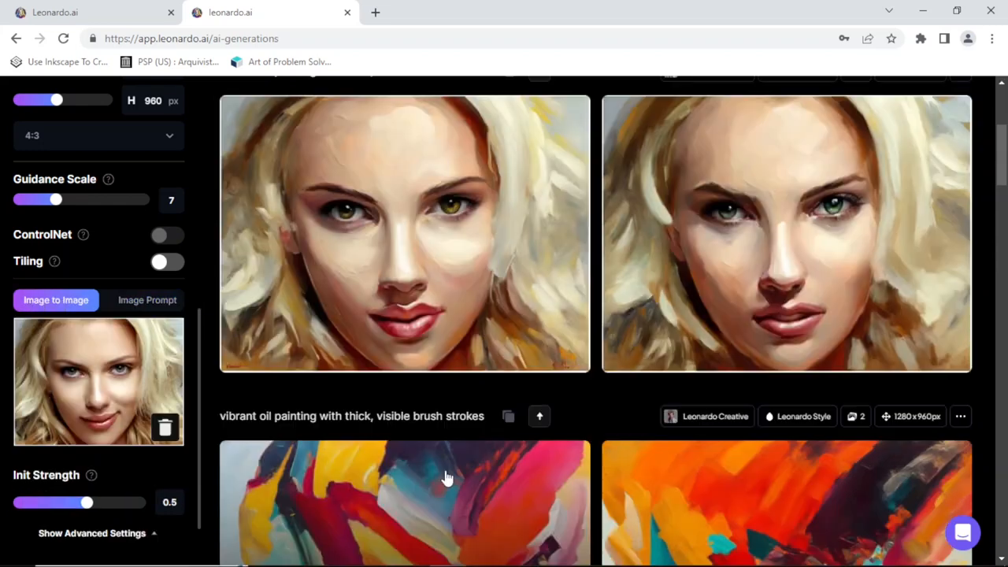
mouse_move(147, 300)
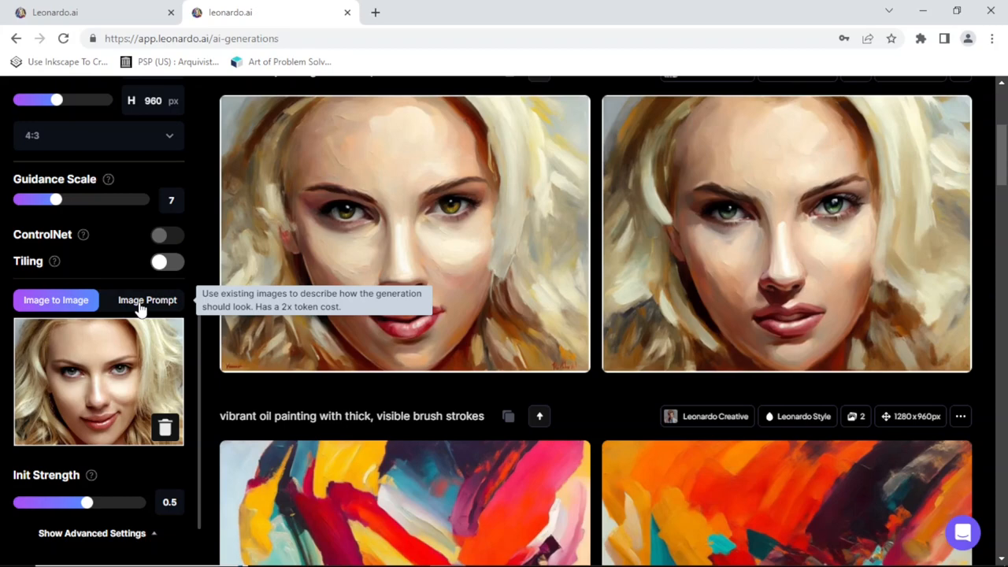
Step: In Image Prompt mode, replace the brush-stroke prompt with a vivid oil portrait of a named actress
left_click(147, 301)
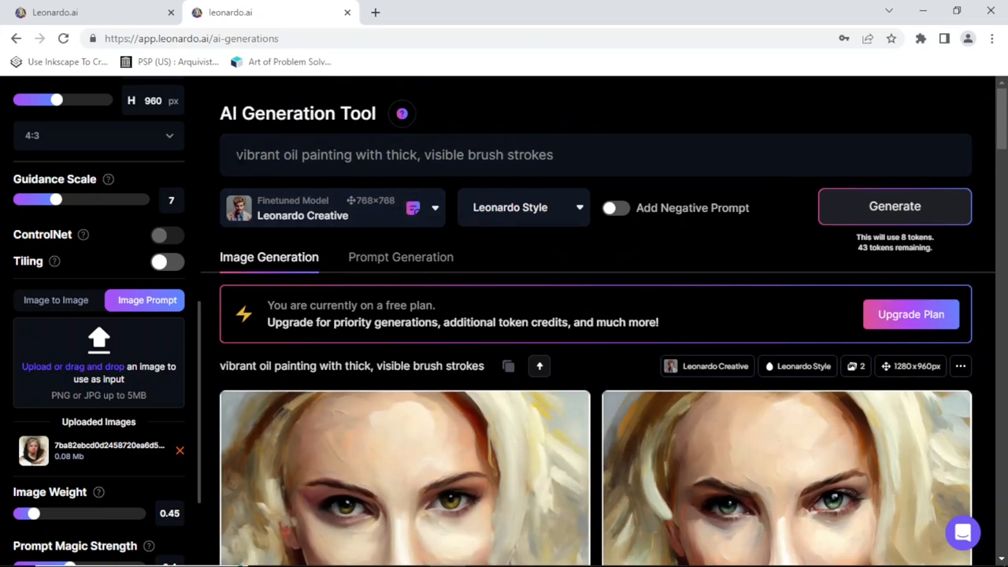
left_click(394, 154)
type("oil portrait o ")
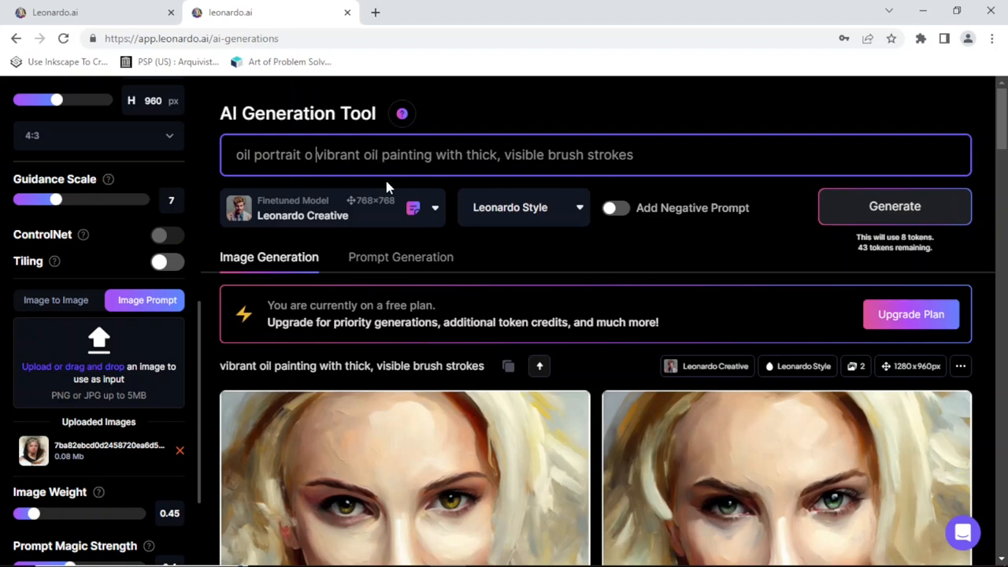
type("f")
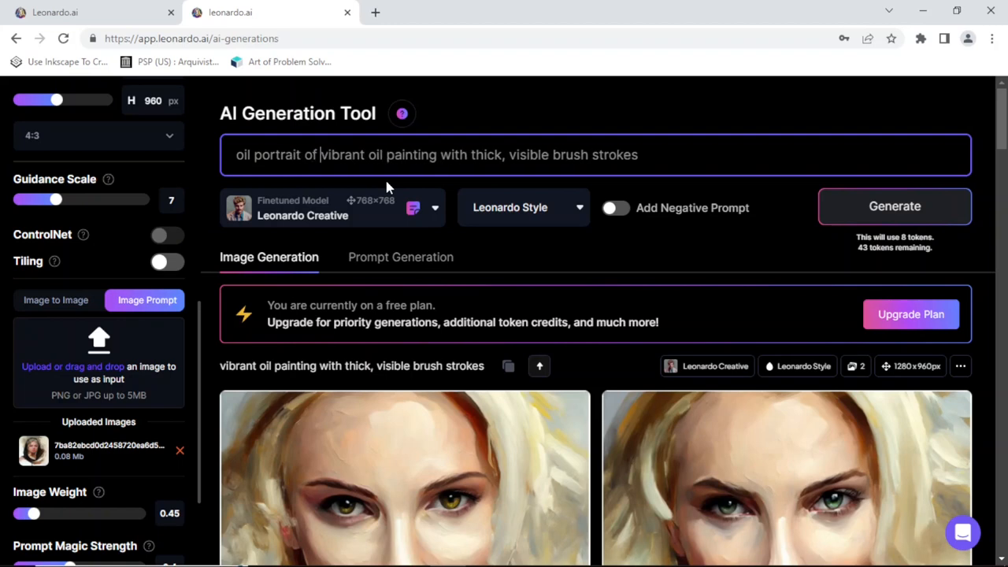
type("Scarlett Johansson")
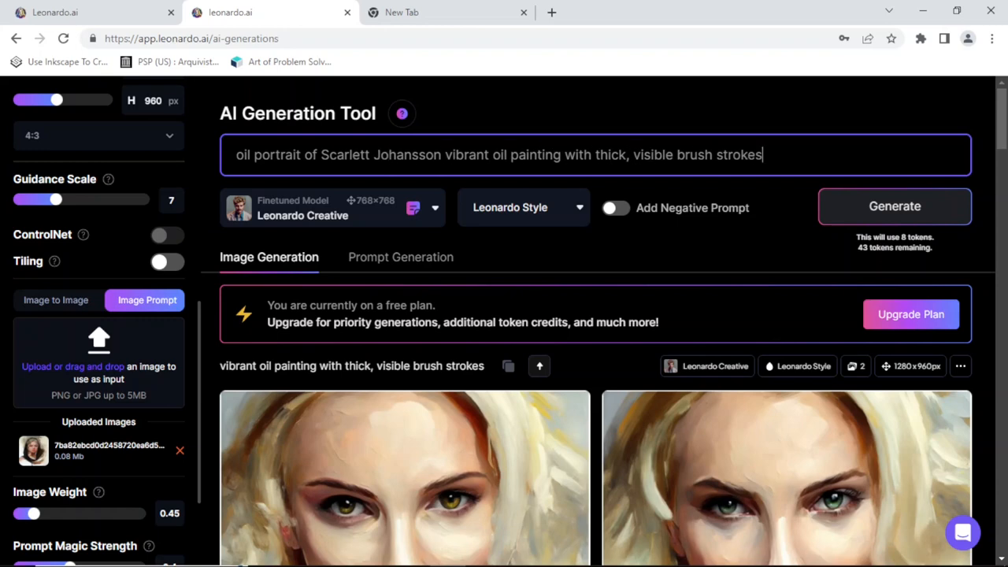
key("Backspace")
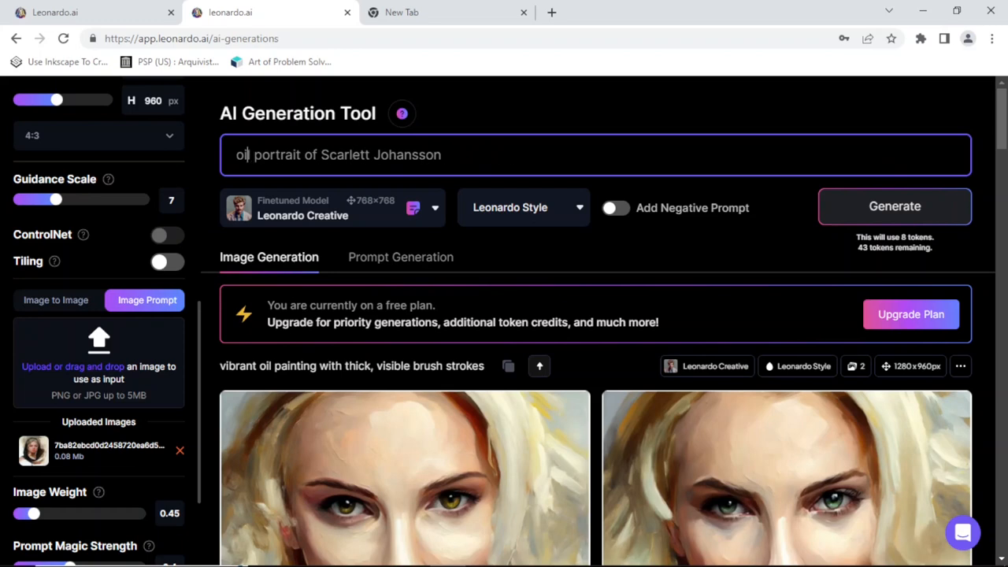
type("vivid")
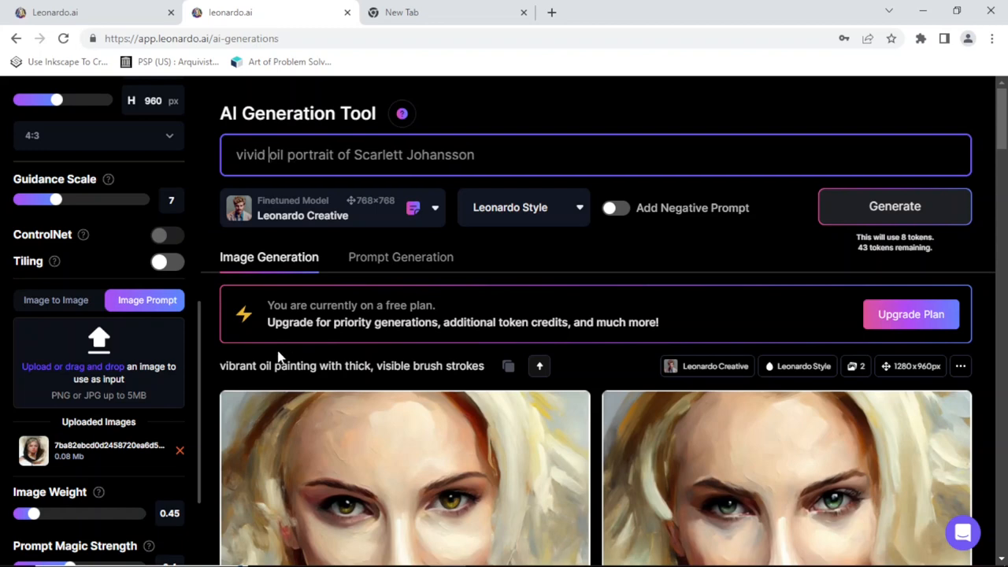
mouse_move(174, 435)
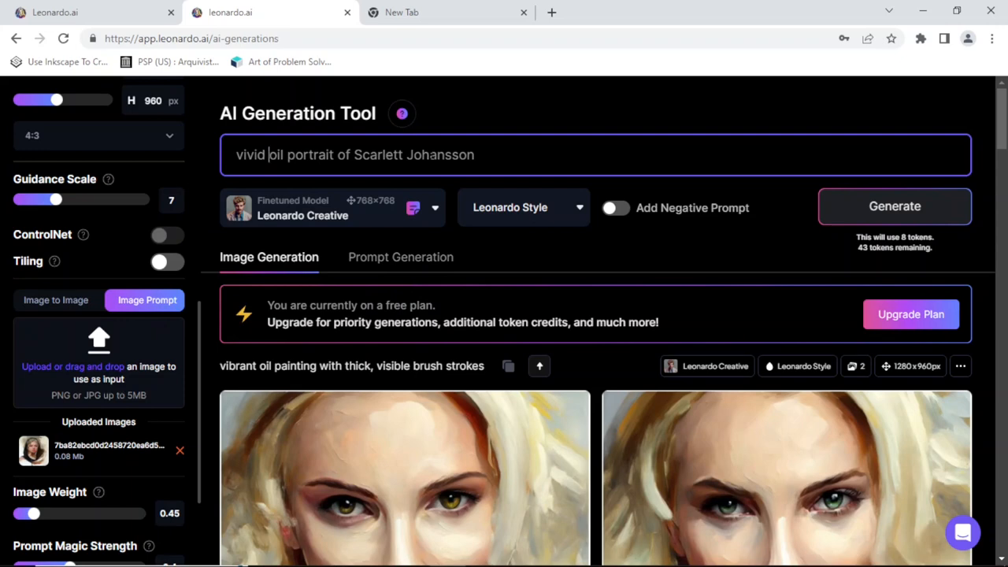
mouse_move(895, 207)
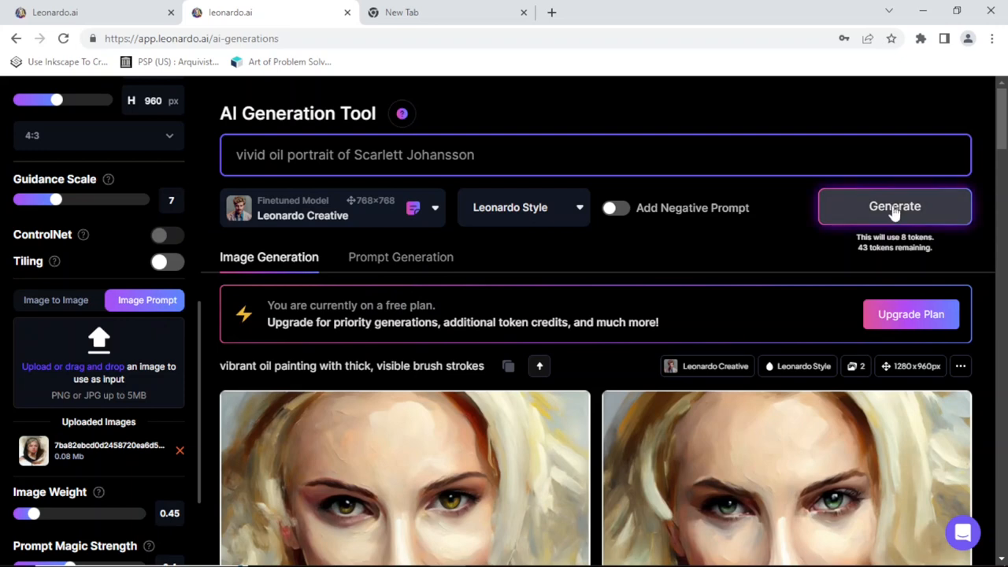
Step: Generate from the actress prompt and scroll to the two blonde red-background portraits
left_click(895, 205)
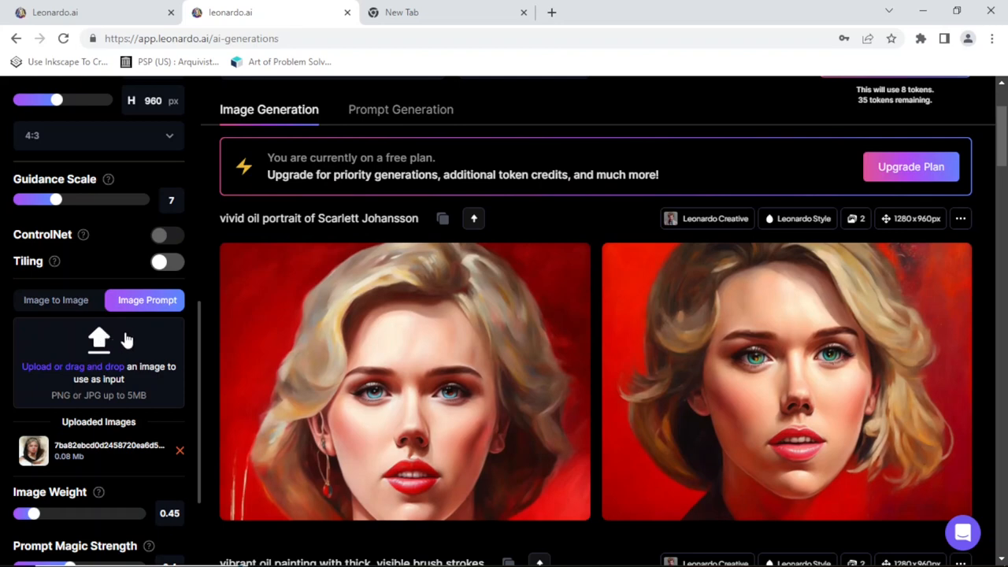
scroll("down", 3)
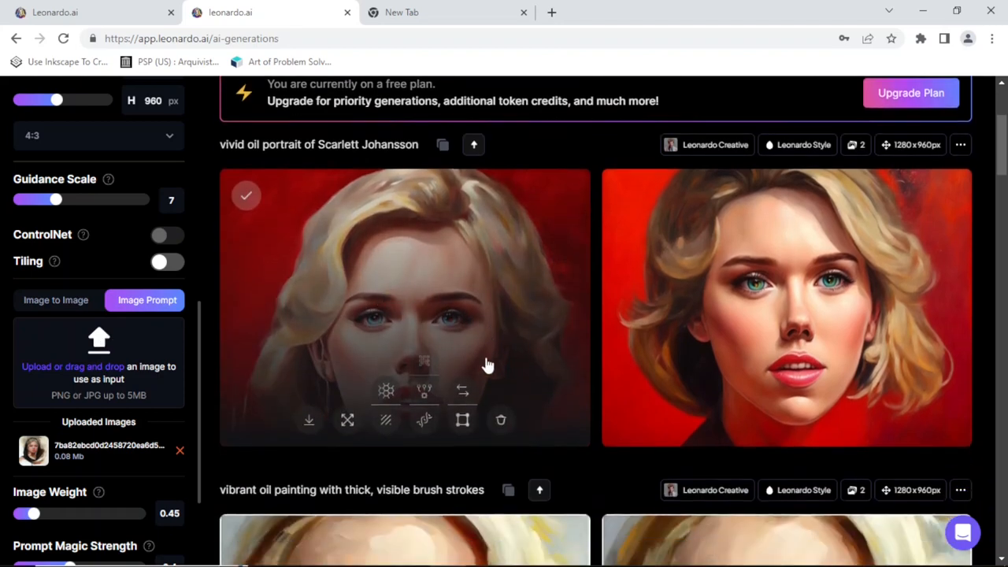
mouse_move(679, 353)
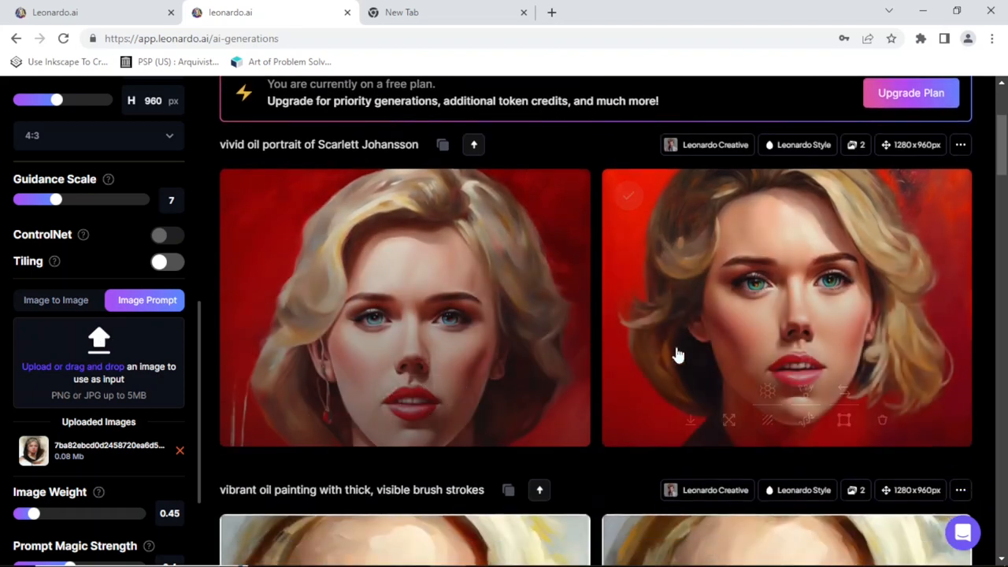